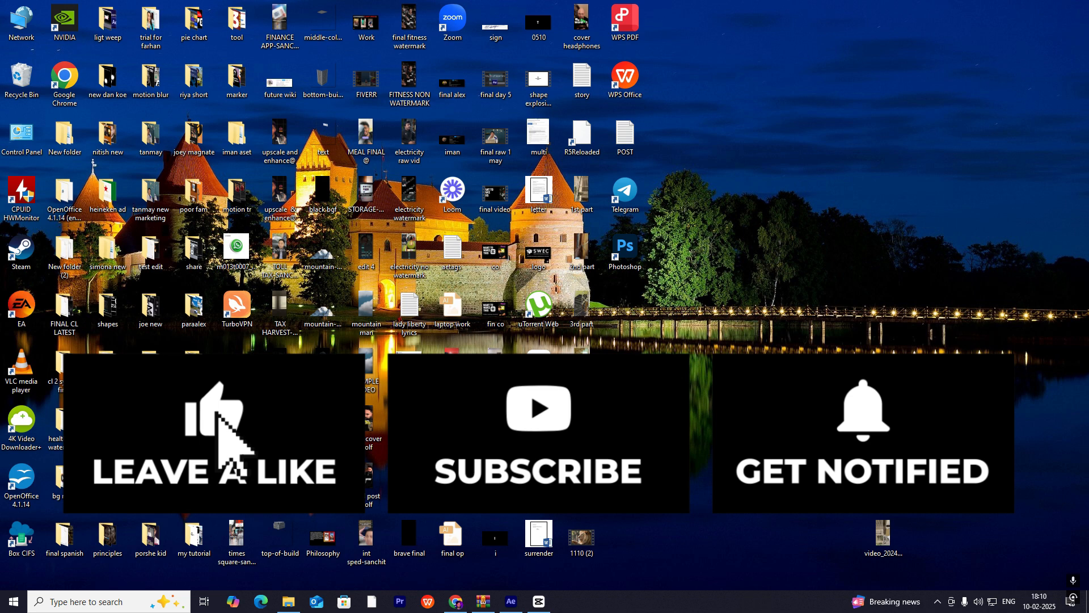
mouse_move(560, 434)
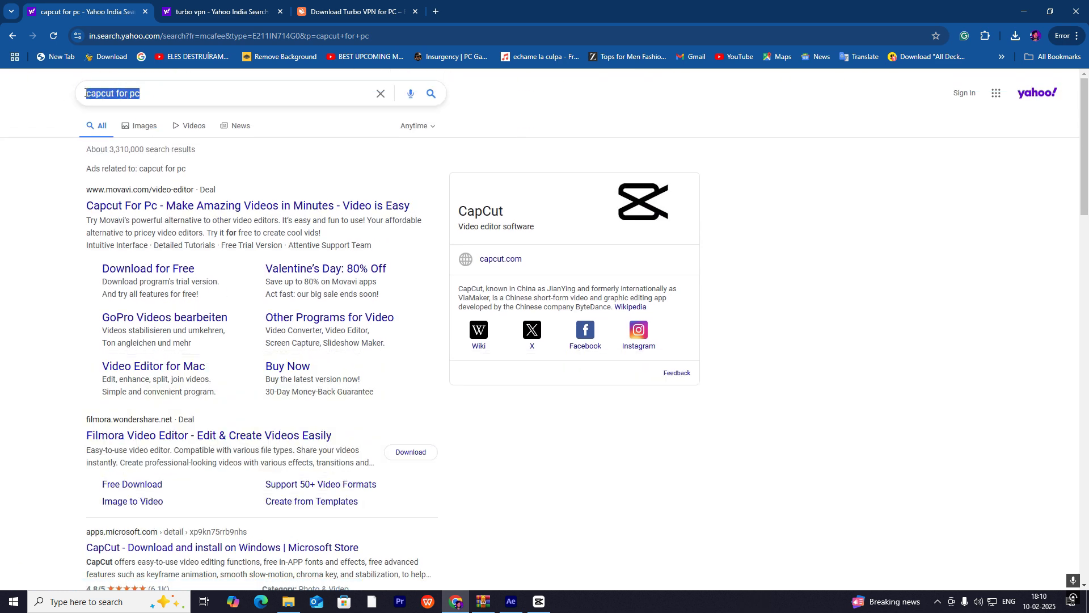
Open the Uptodown 'CapCut for Windows' result from the Yahoo 'capcut for pc' search.
left_click(222, 93)
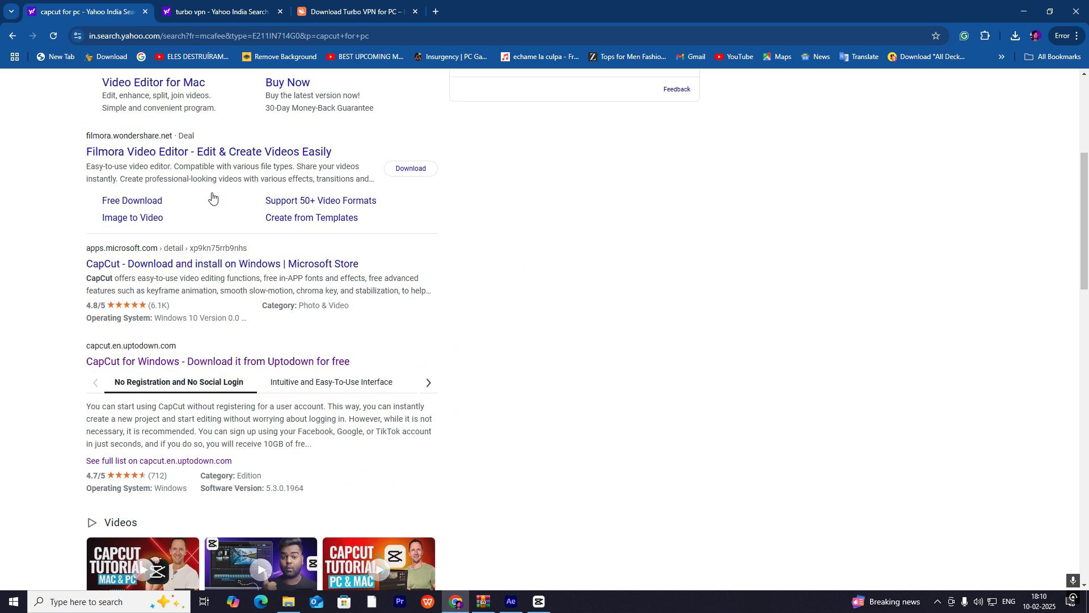
scroll("down", 3)
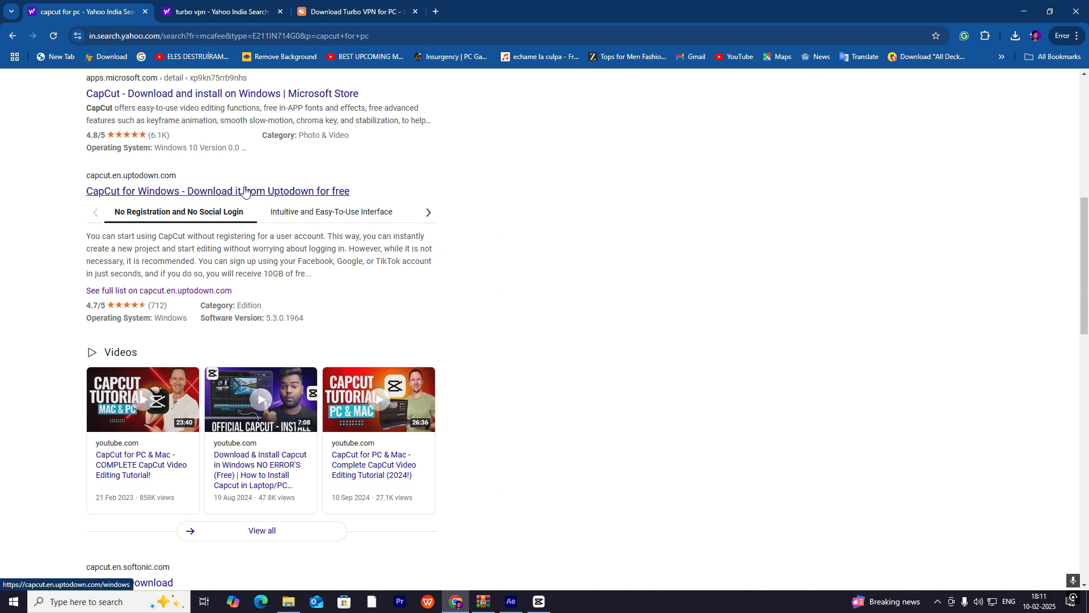
left_click(217, 191)
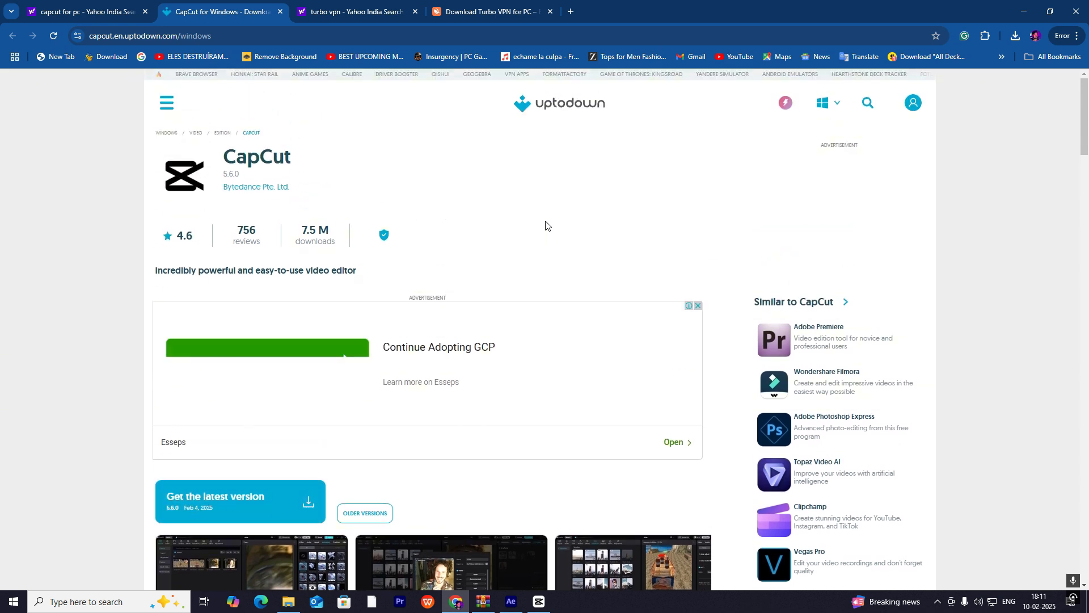
Scroll the Uptodown CapCut page to its latest-version download and return to the desktop.
scroll("down", 3)
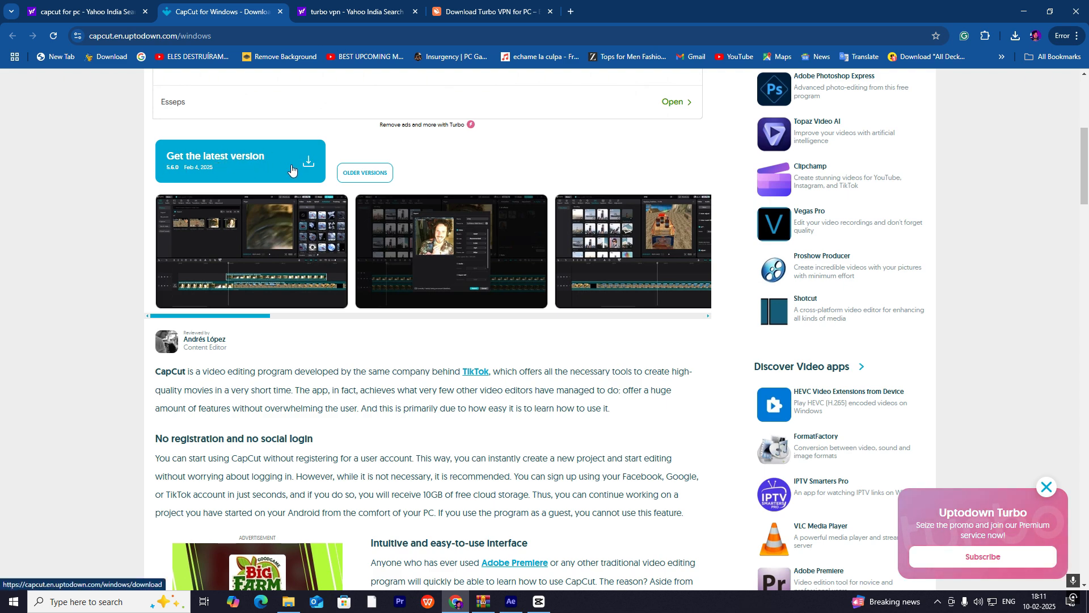
left_click(1029, 11)
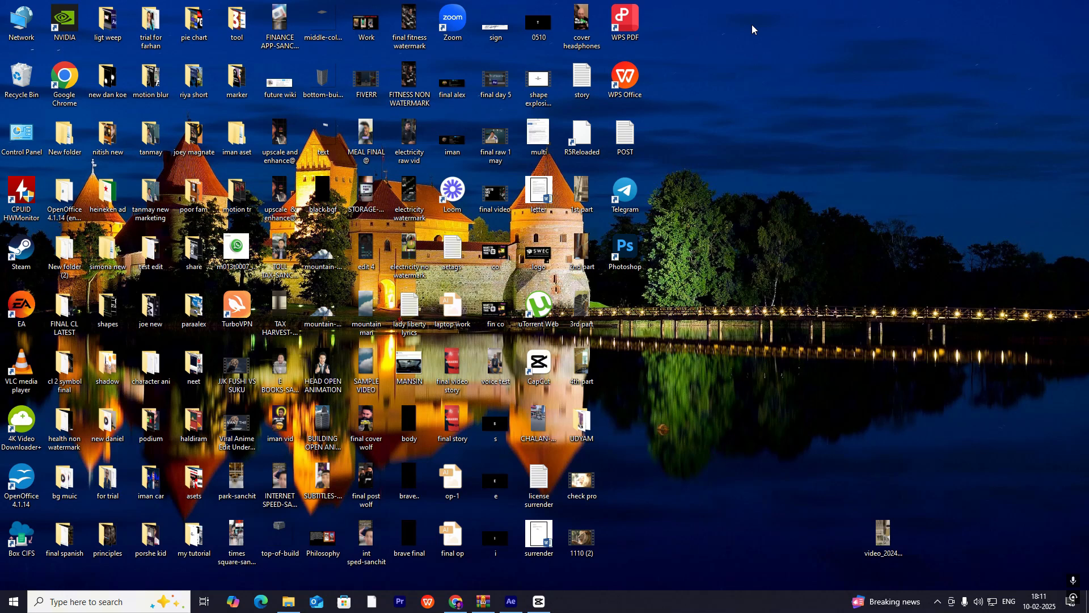
mouse_move(773, 273)
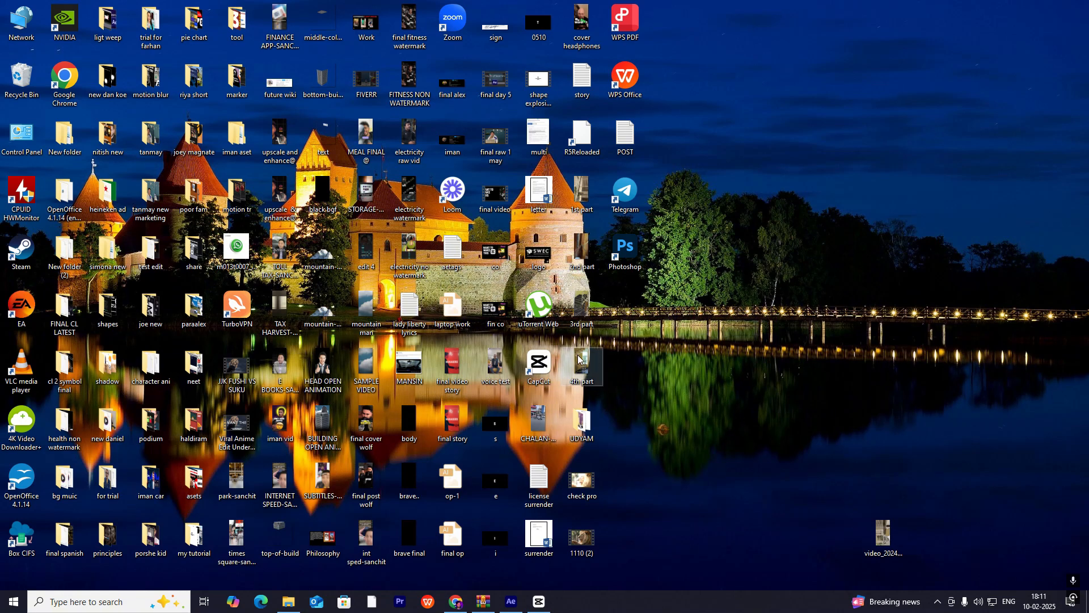
Bring Chrome back and switch to the 'turbo vpn' Yahoo search results tab.
left_click(538, 362)
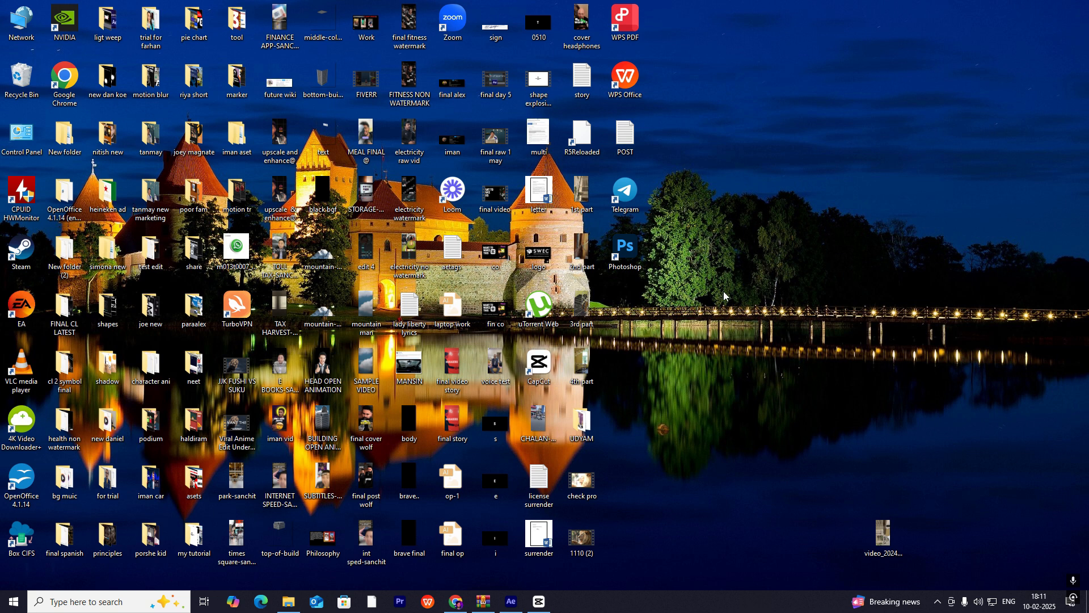
mouse_move(723, 313)
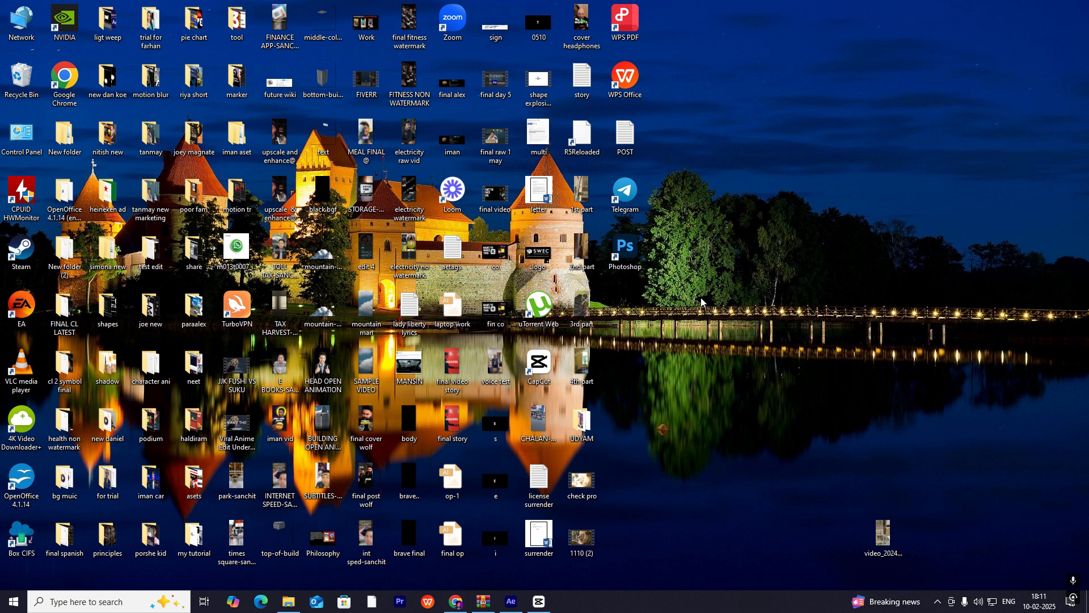
mouse_move(677, 329)
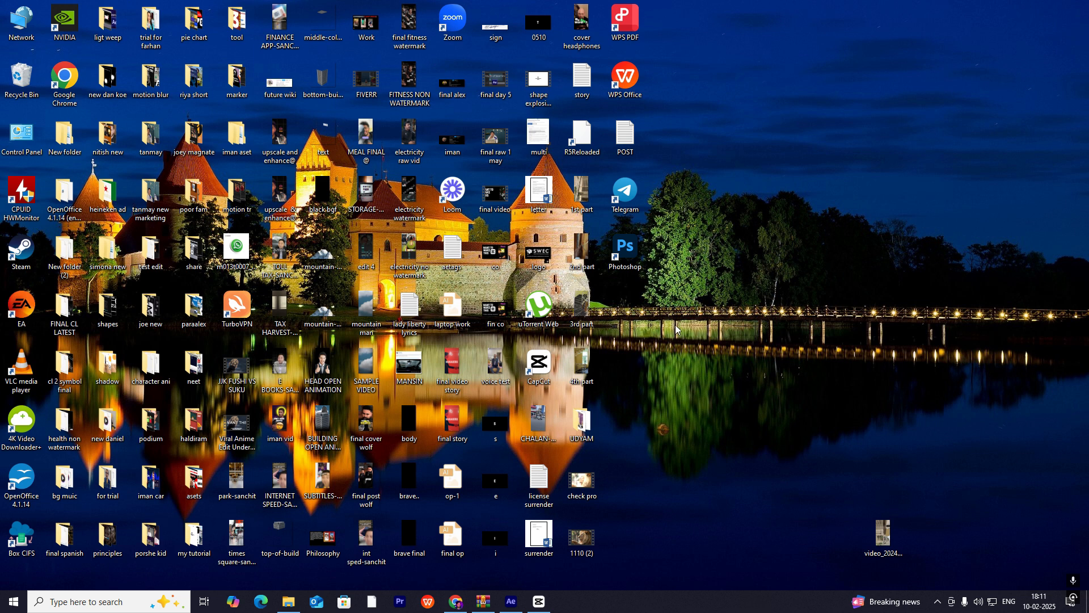
mouse_move(570, 413)
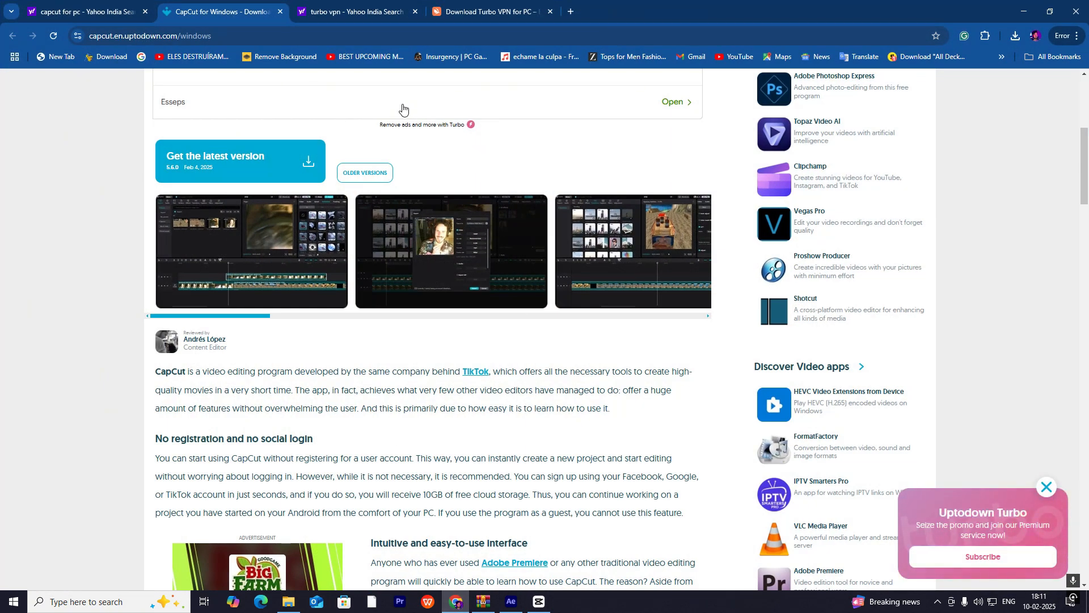
mouse_move(449, 63)
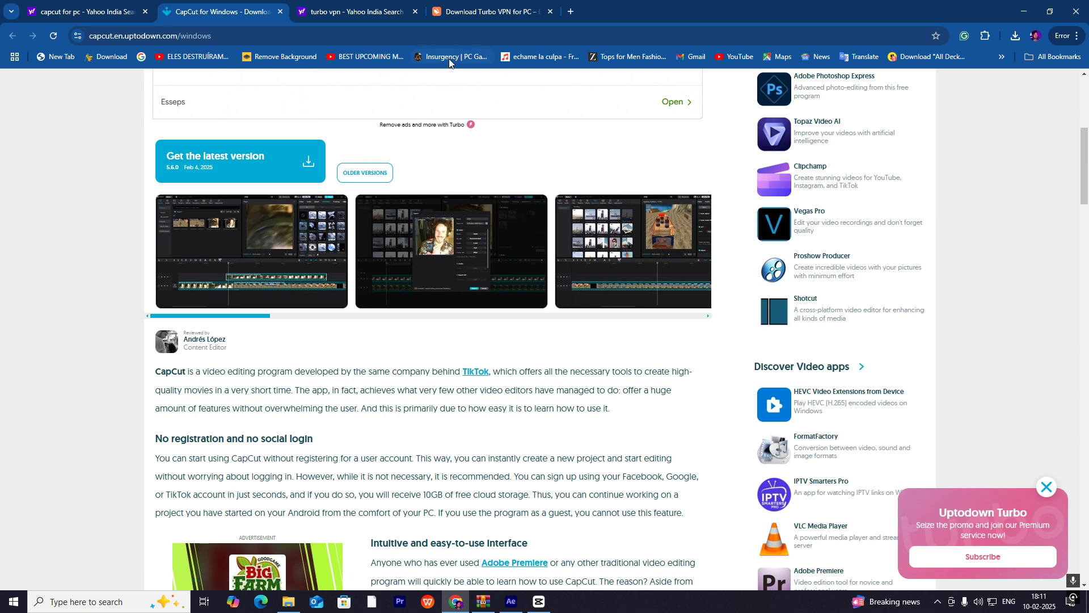
left_click(351, 12)
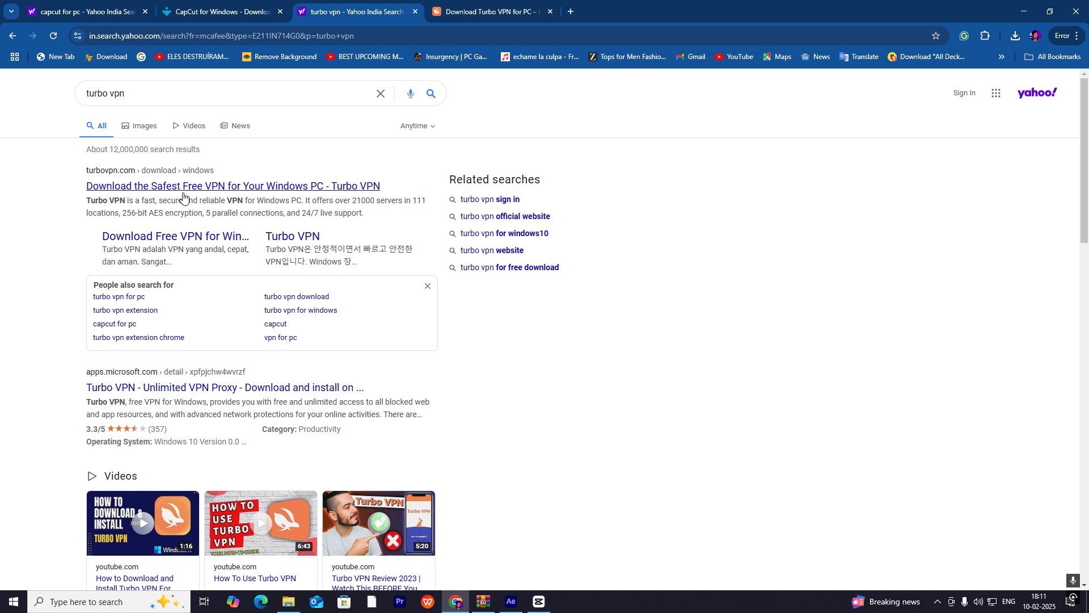
mouse_move(95, 197)
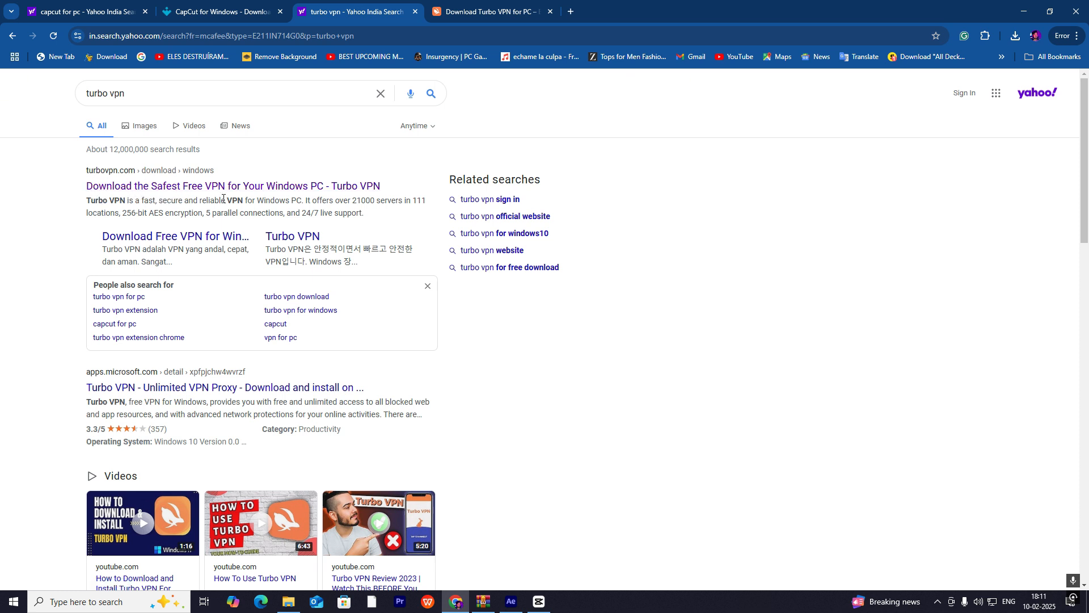
Open the Turbo VPN Windows download page and scroll to its Download for PC option.
left_click(486, 11)
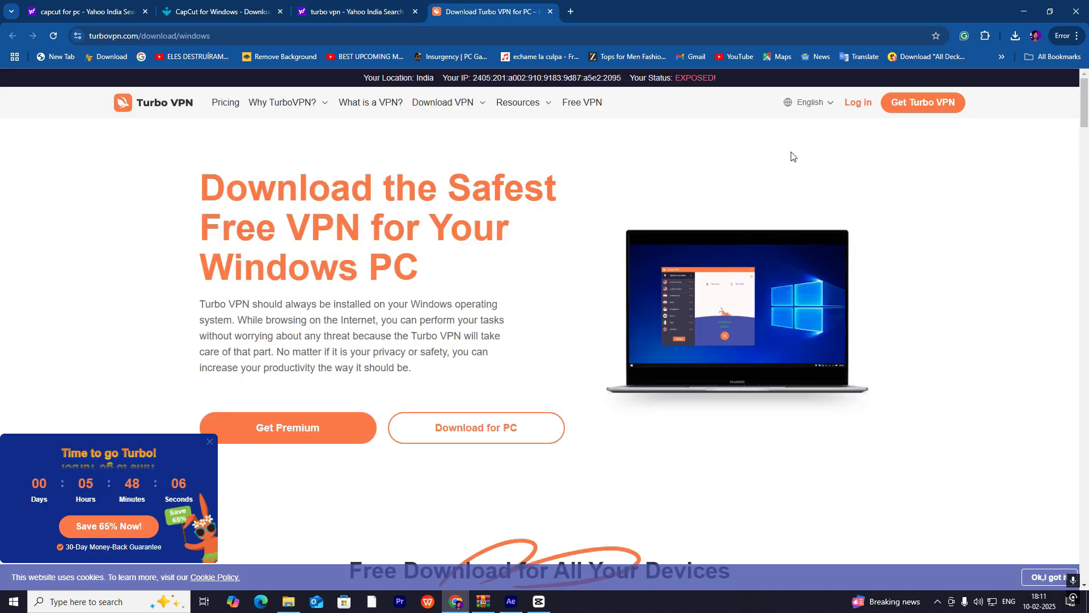
mouse_move(653, 439)
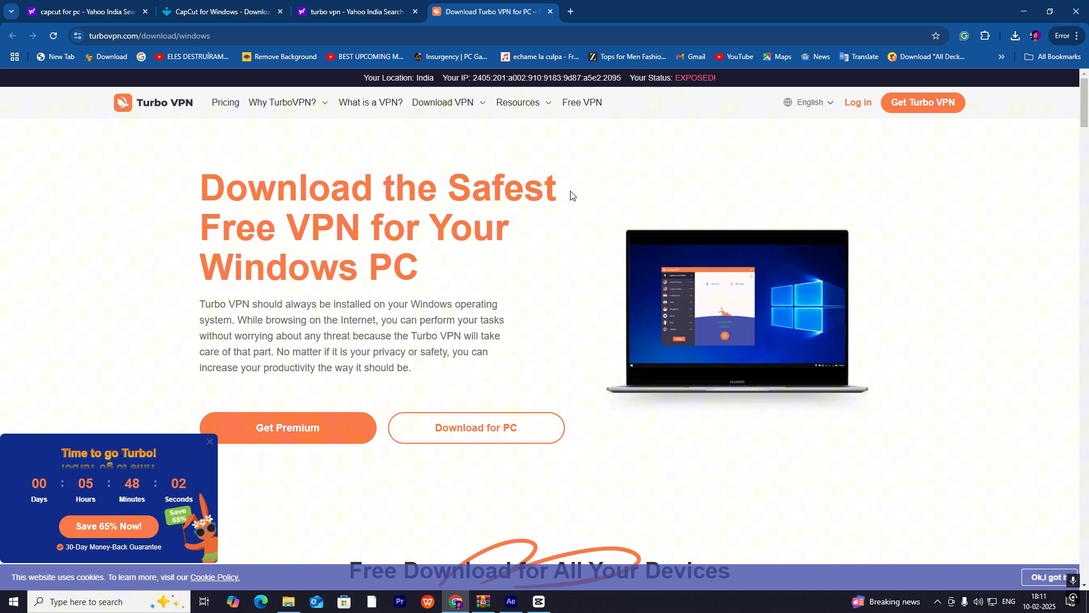
scroll("down", 3)
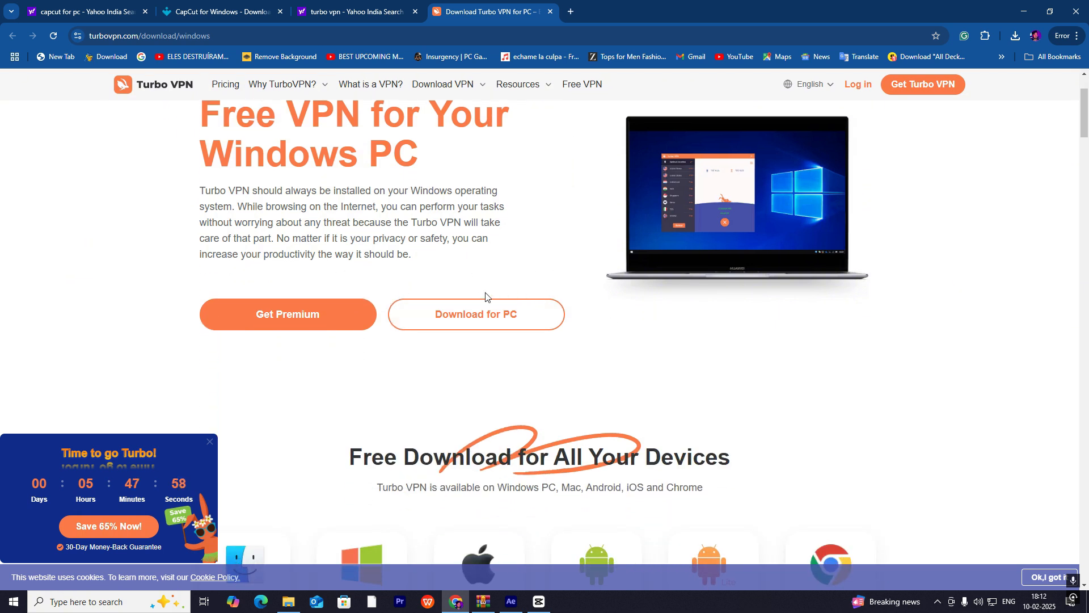
mouse_move(536, 323)
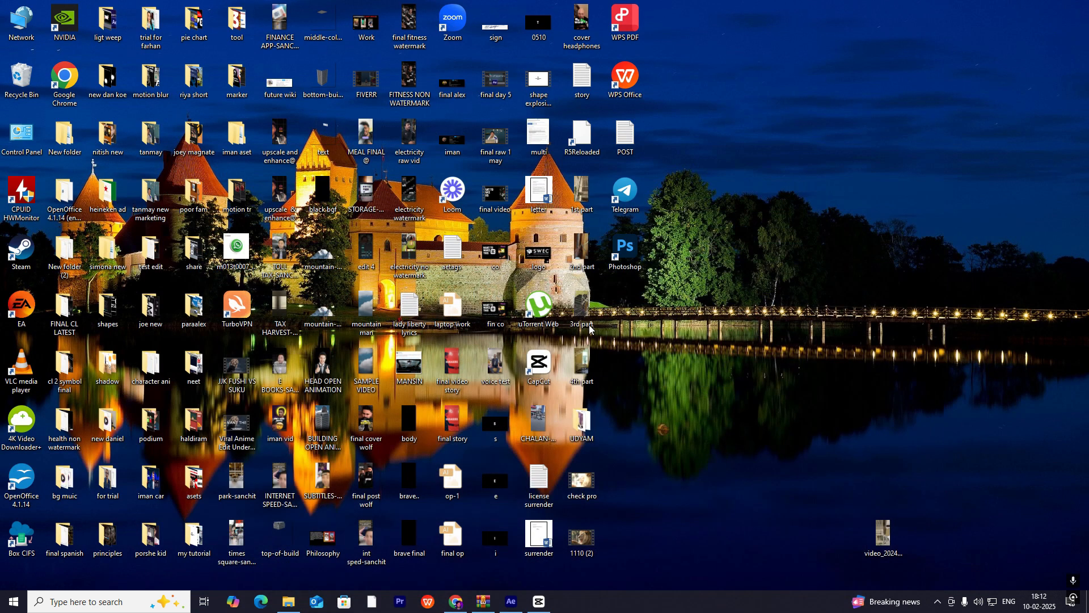
mouse_move(752, 270)
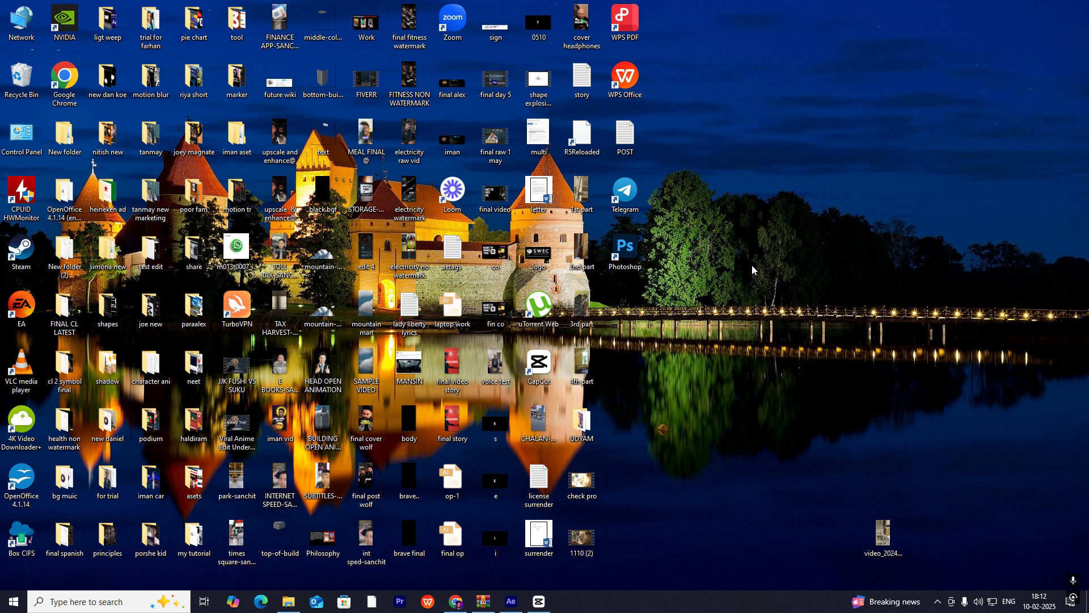
mouse_move(251, 291)
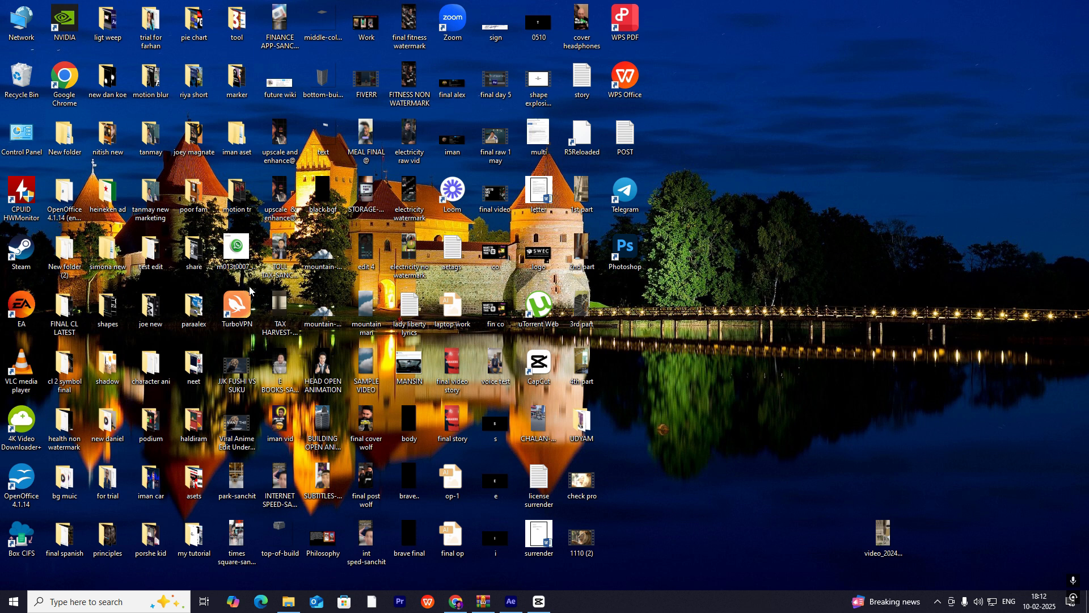
mouse_move(217, 285)
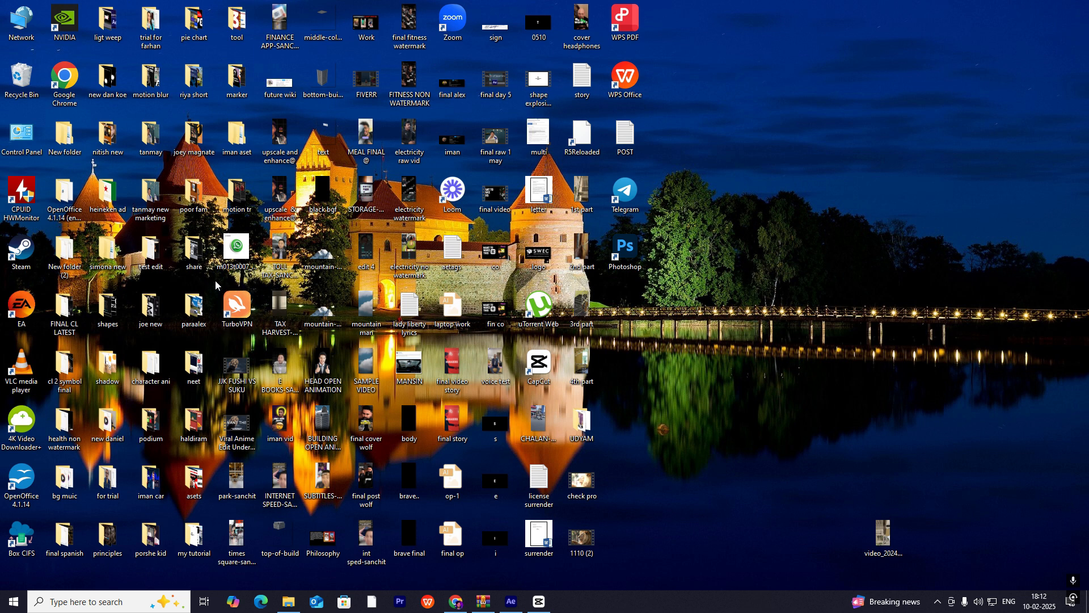
Launch Turbo VPN from its desktop shortcut.
left_click(235, 305)
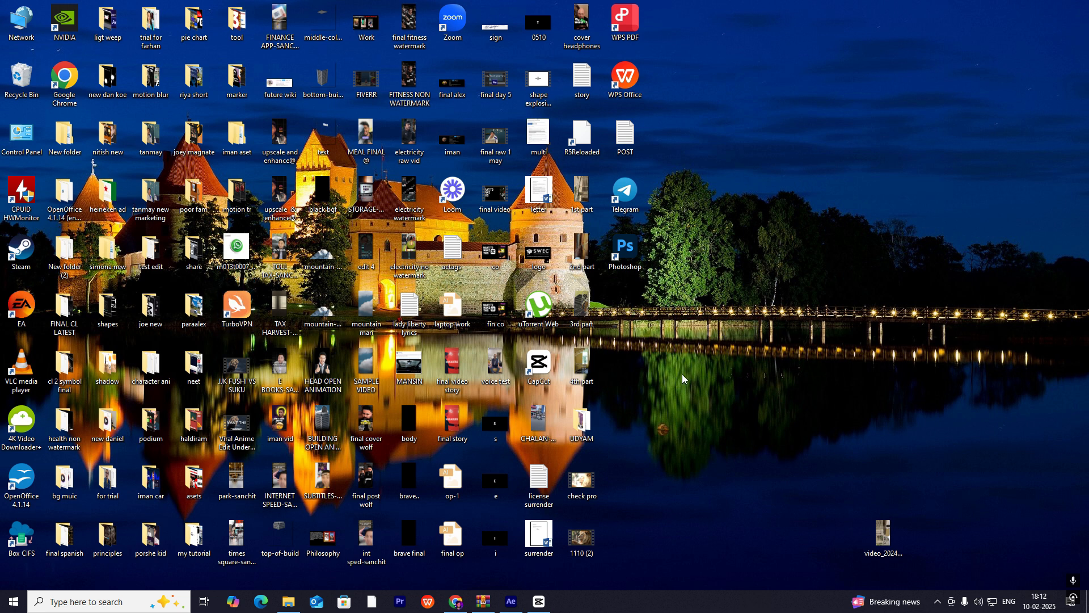
mouse_move(720, 327)
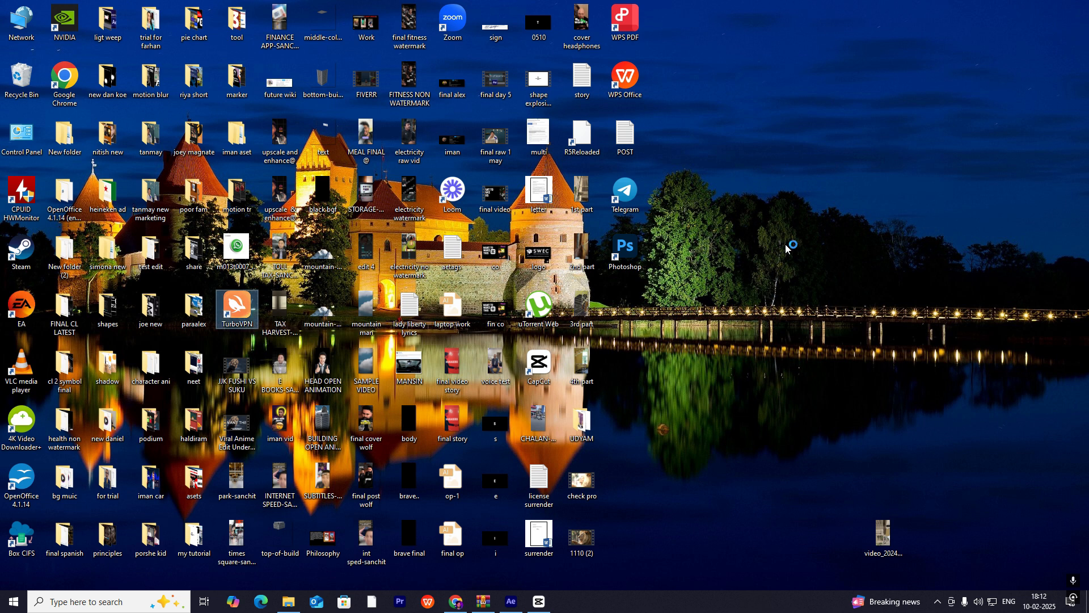
double_click(236, 308)
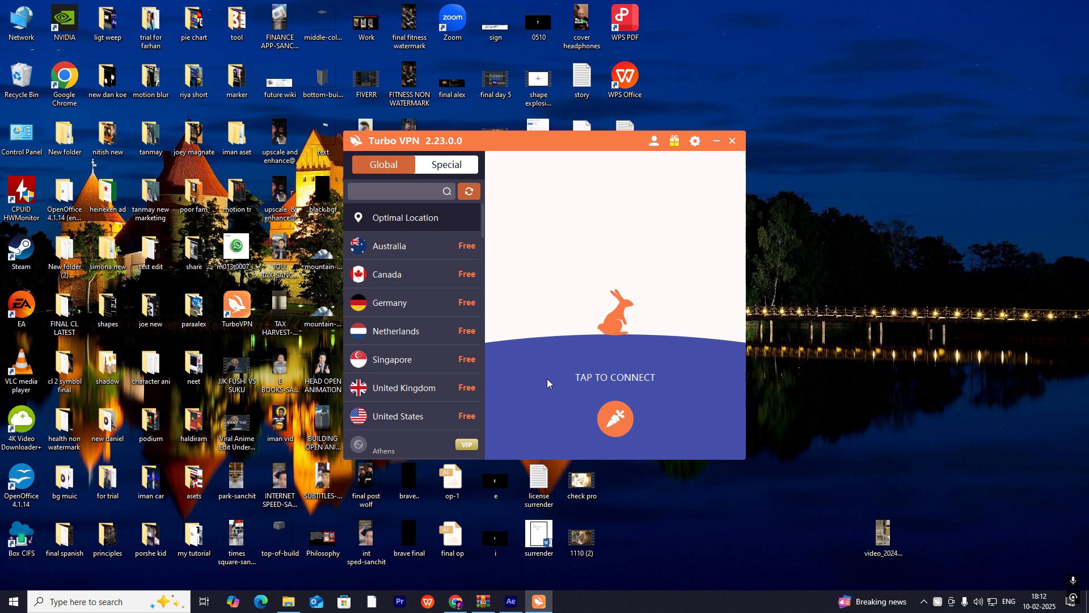
mouse_move(541, 347)
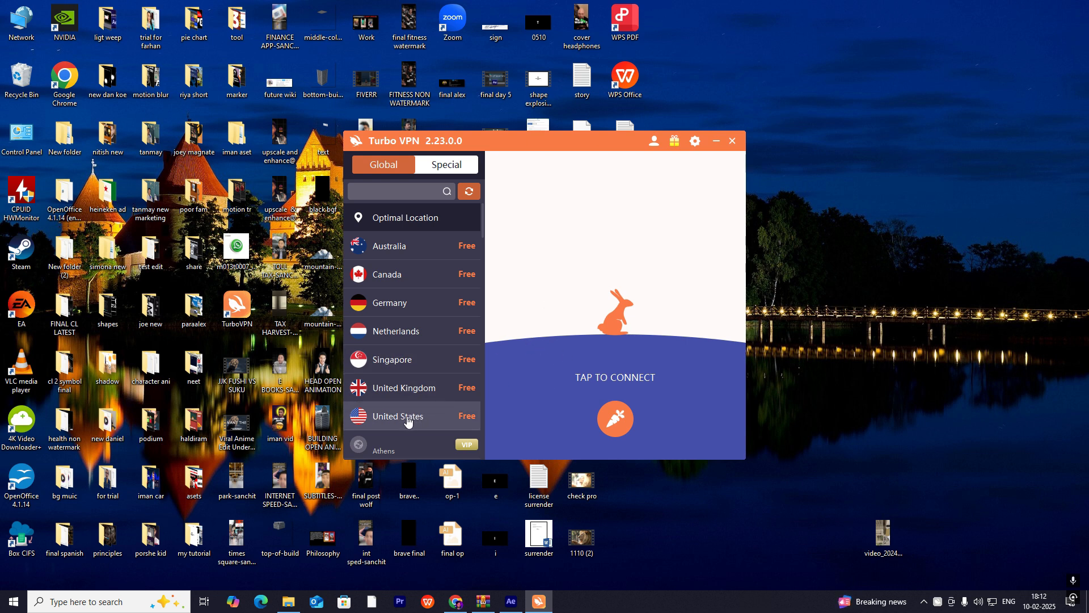
mouse_move(423, 274)
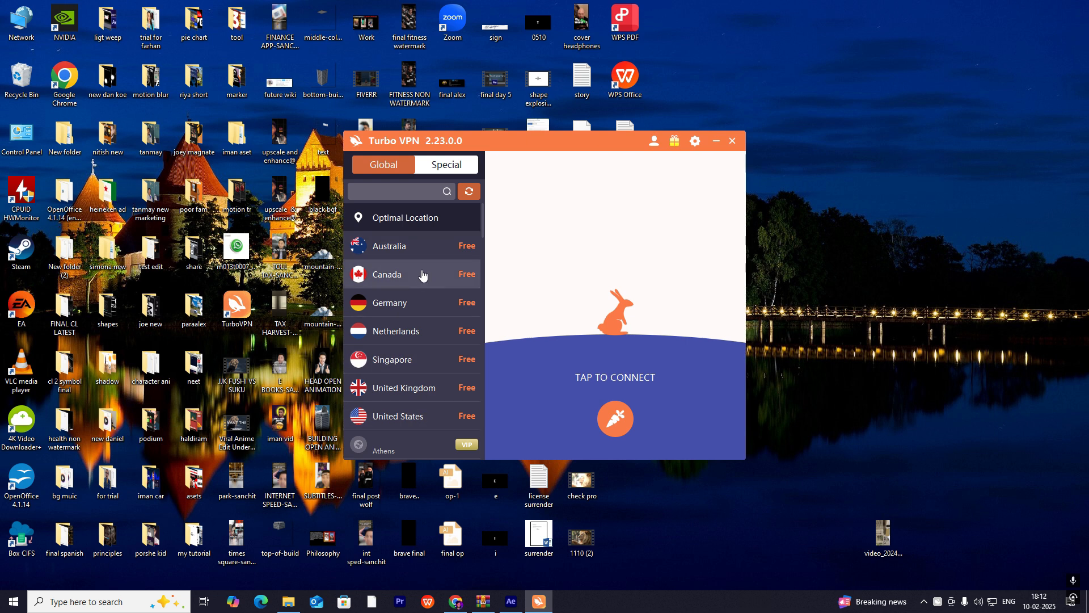
Browse the free server list, connect the VPN and hide the connected window.
scroll("down", 3)
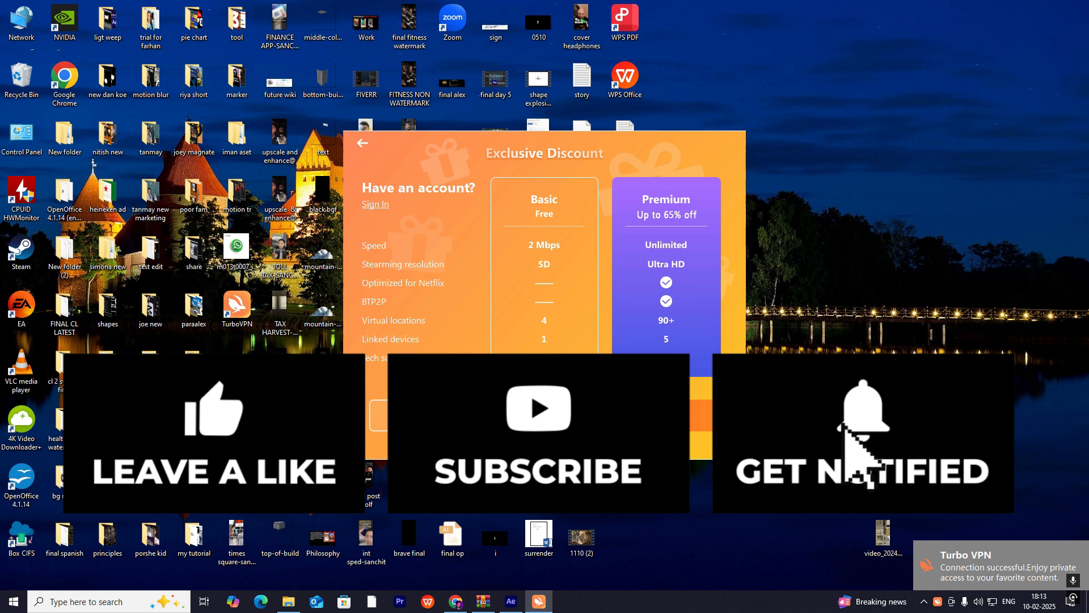
left_click(362, 143)
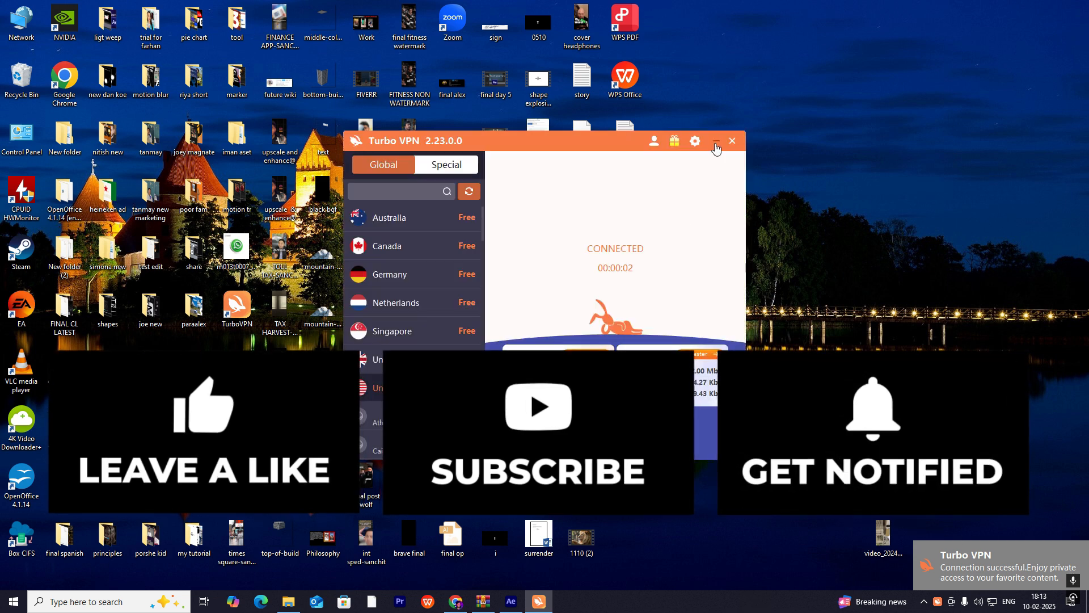
Minimize Turbo VPN and launch CapCut to its Home screen with the VPN still connected.
left_click(716, 142)
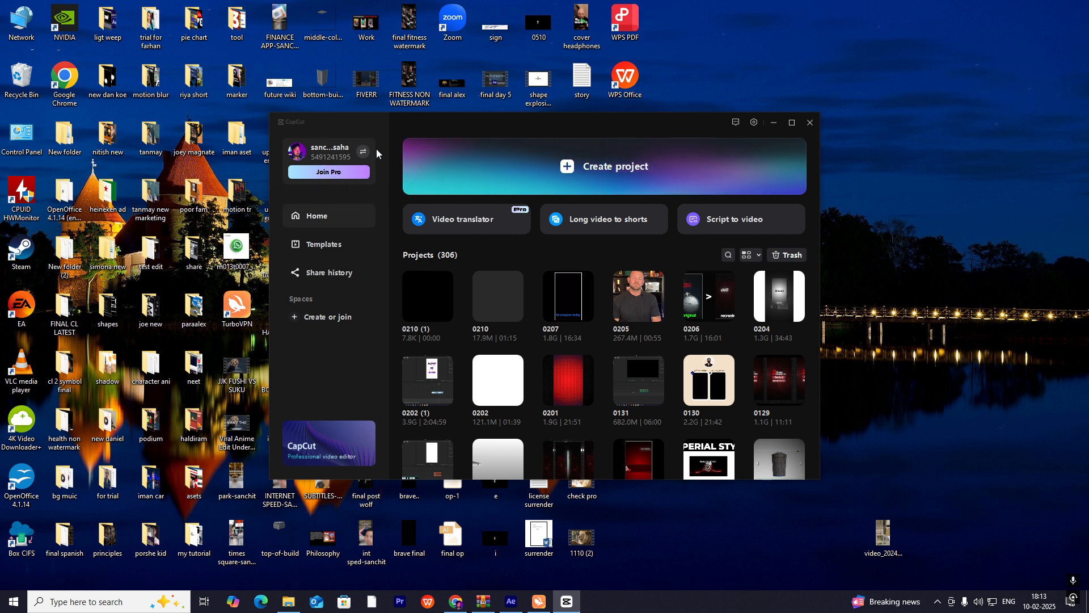
mouse_move(329, 350)
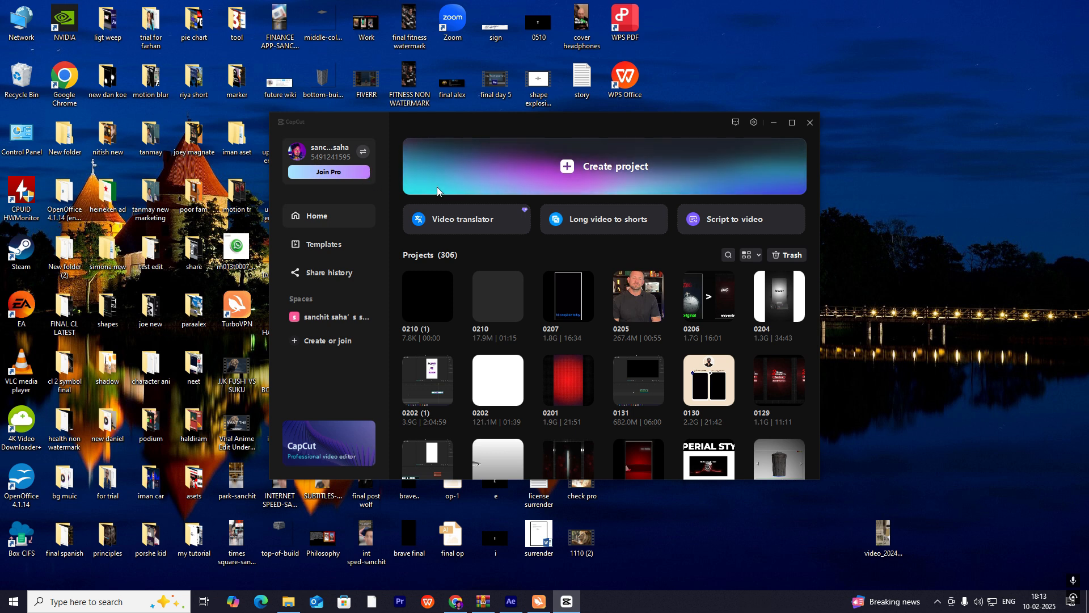
mouse_move(754, 123)
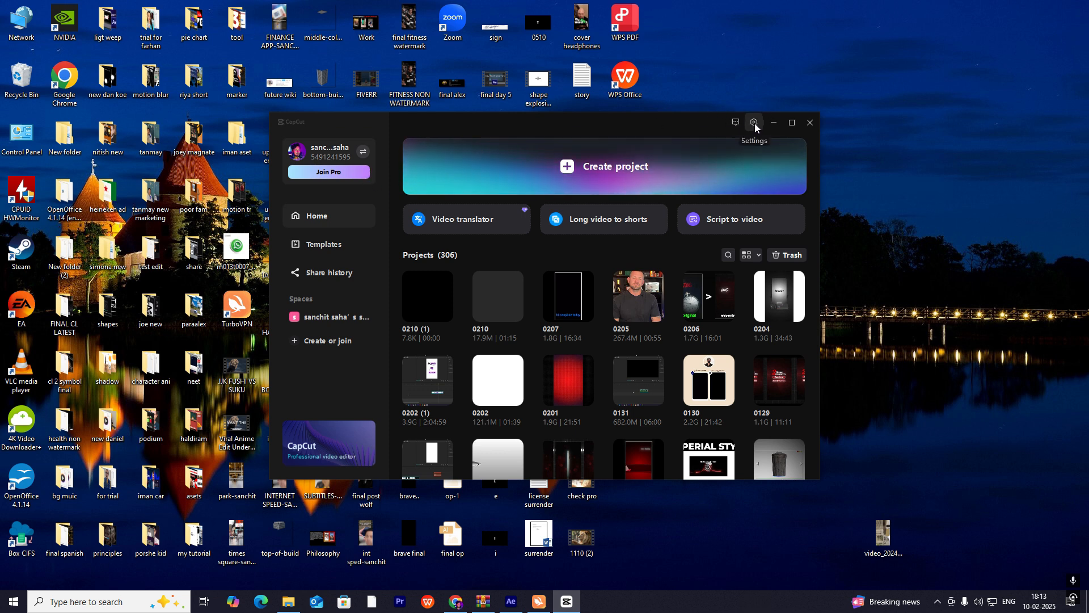
Check CapCut's version, start installing the 5.7.0 beta update, then return to the gear menu.
left_click(754, 123)
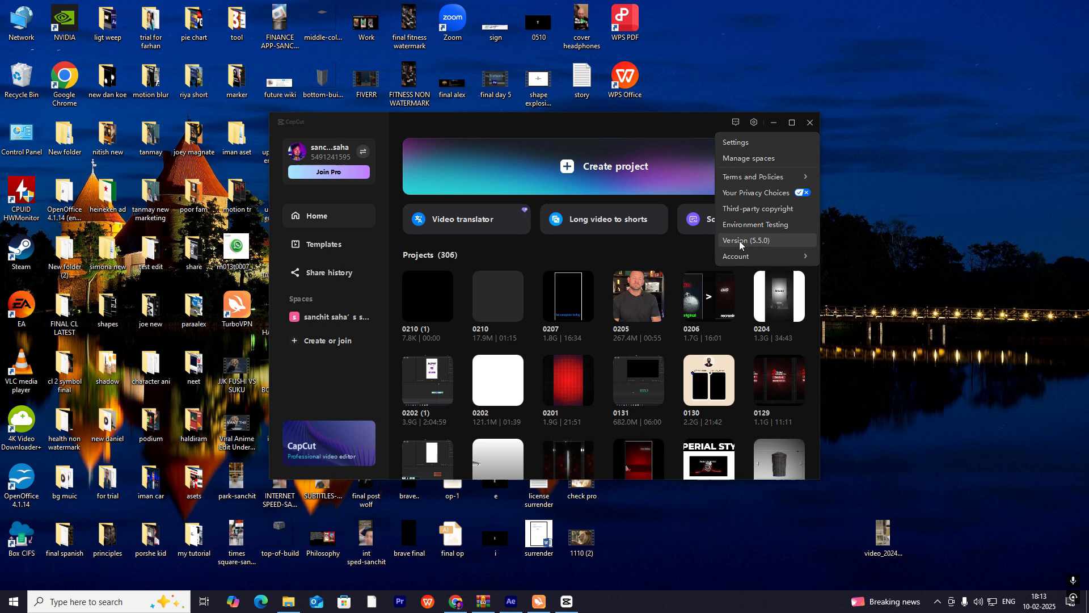
left_click(743, 240)
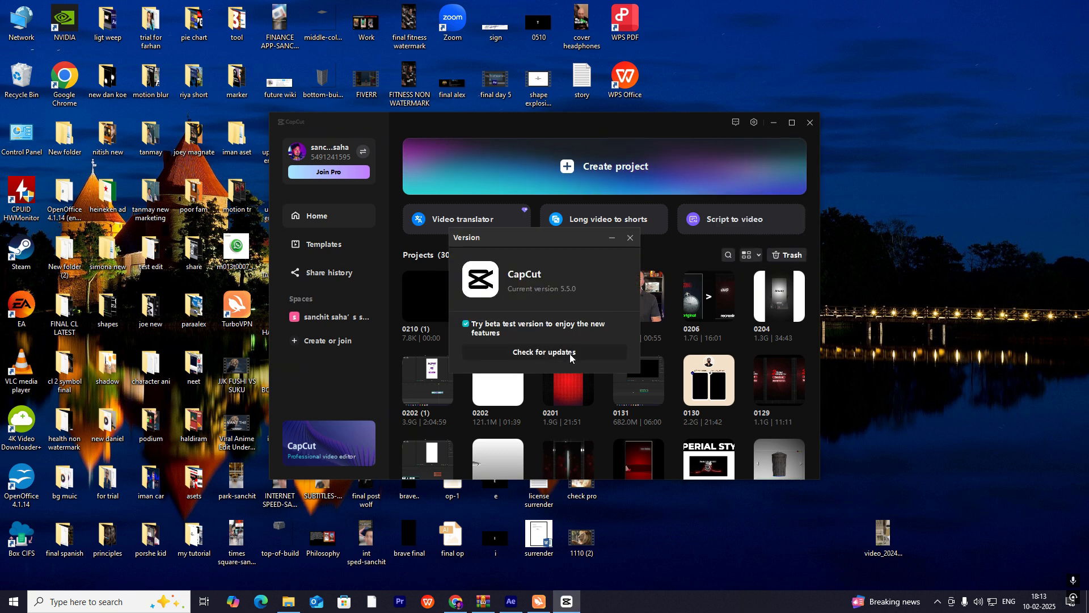
left_click(545, 351)
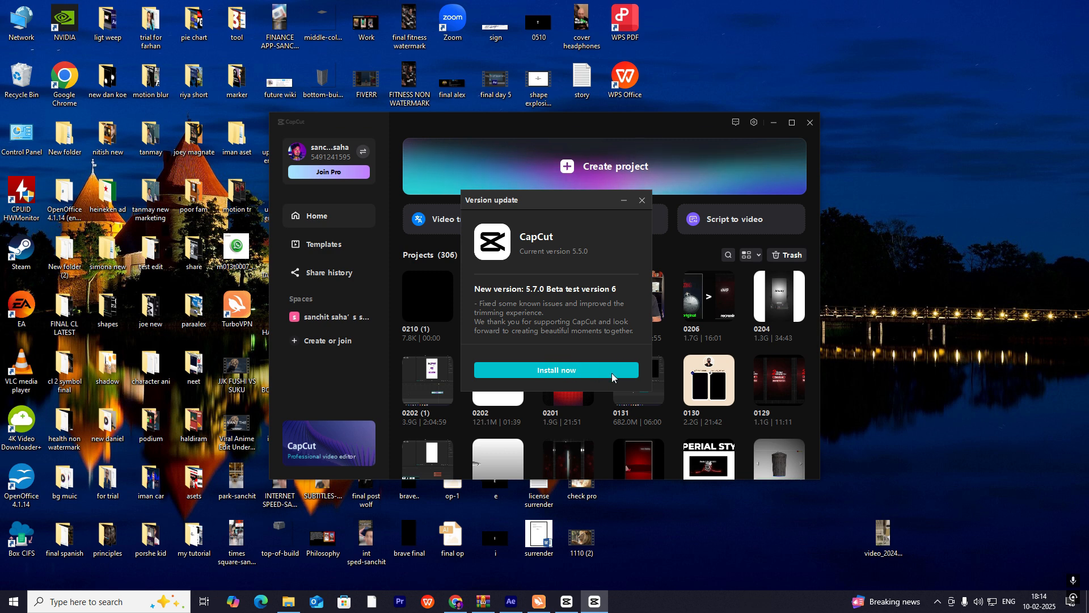
mouse_move(596, 362)
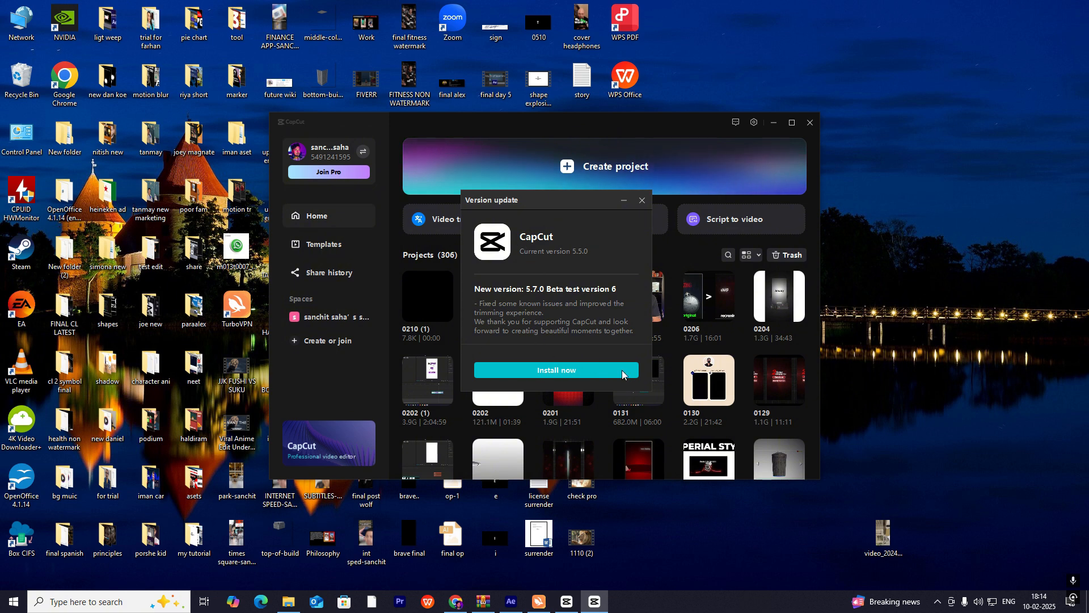
left_click(639, 200)
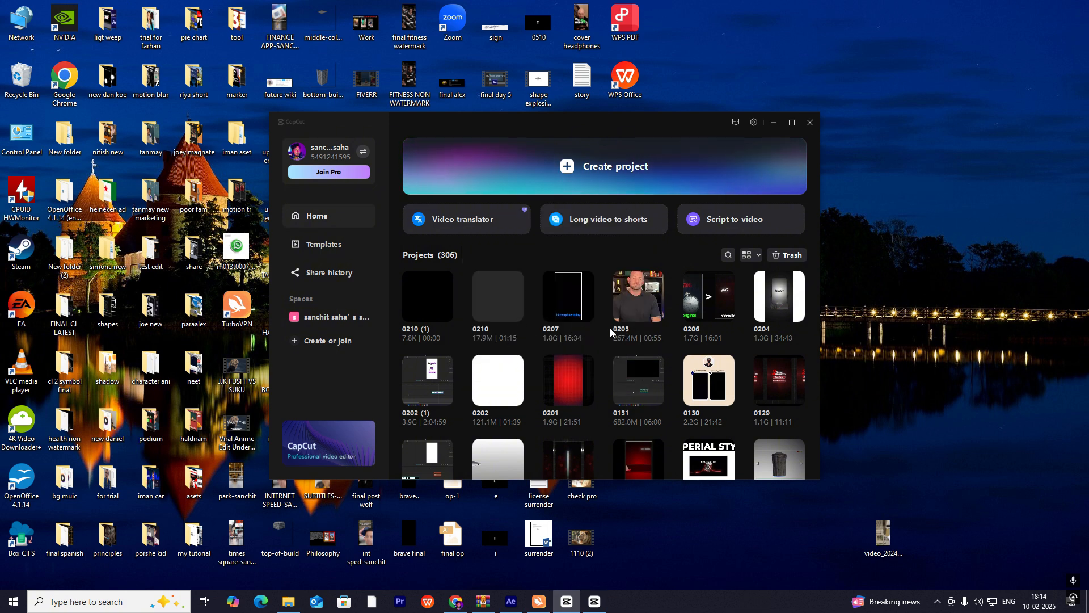
left_click(753, 123)
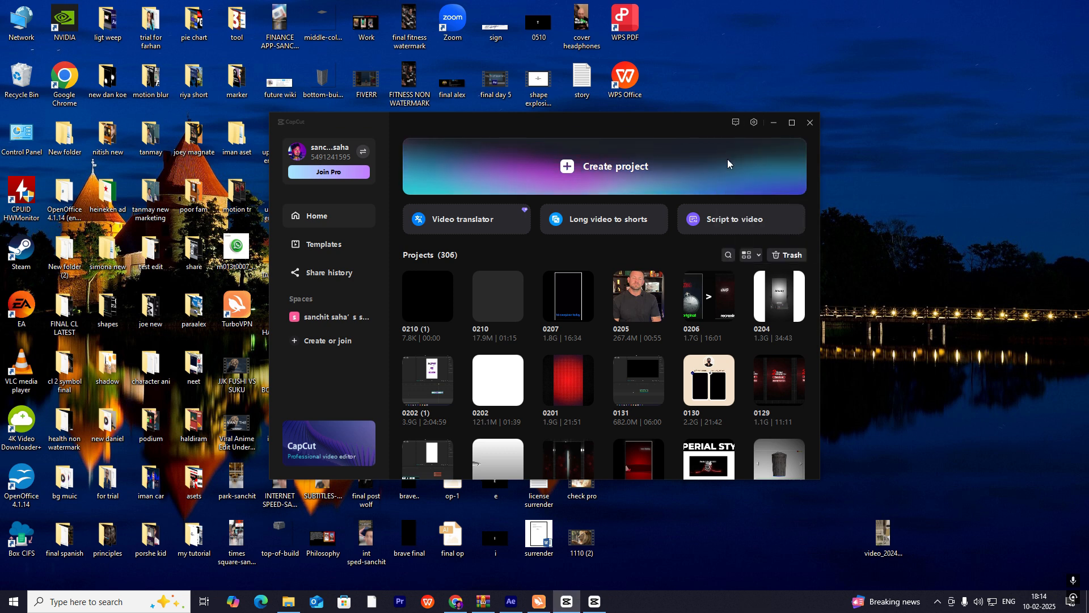
left_click(752, 121)
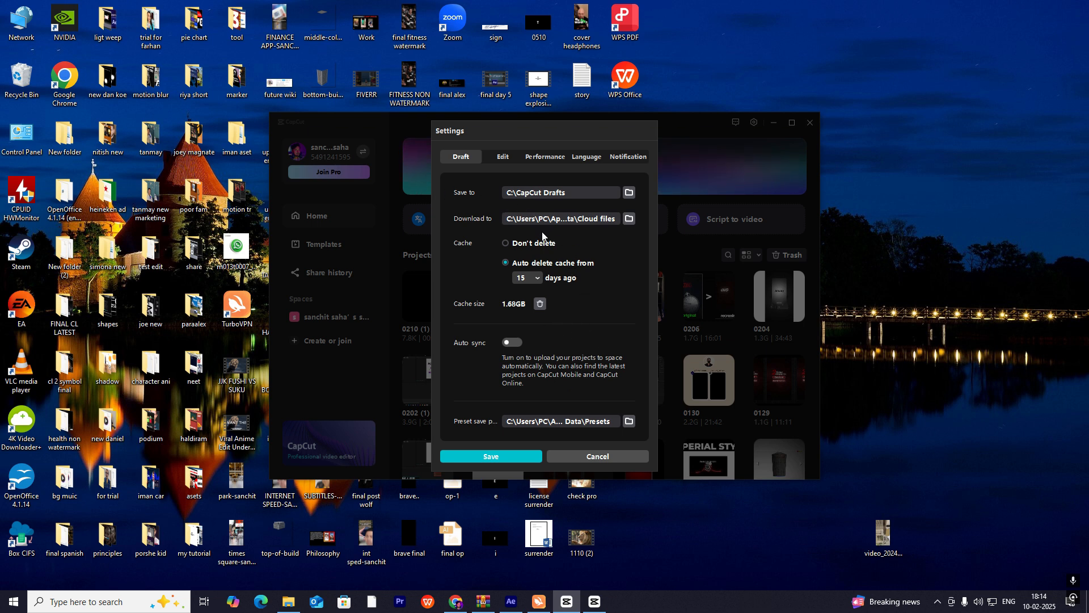
mouse_move(488, 315)
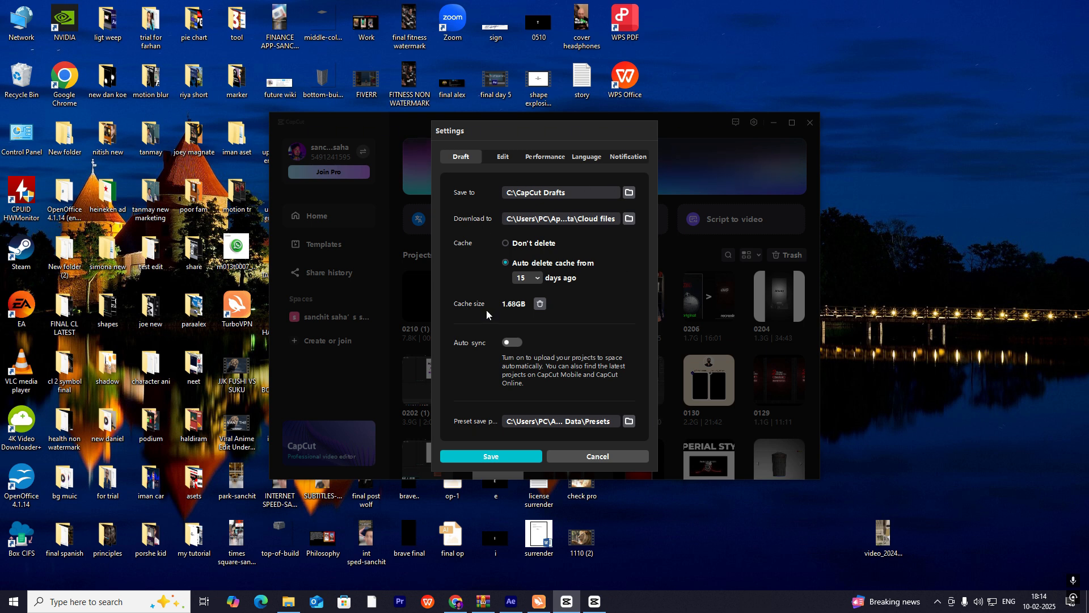
mouse_move(521, 331)
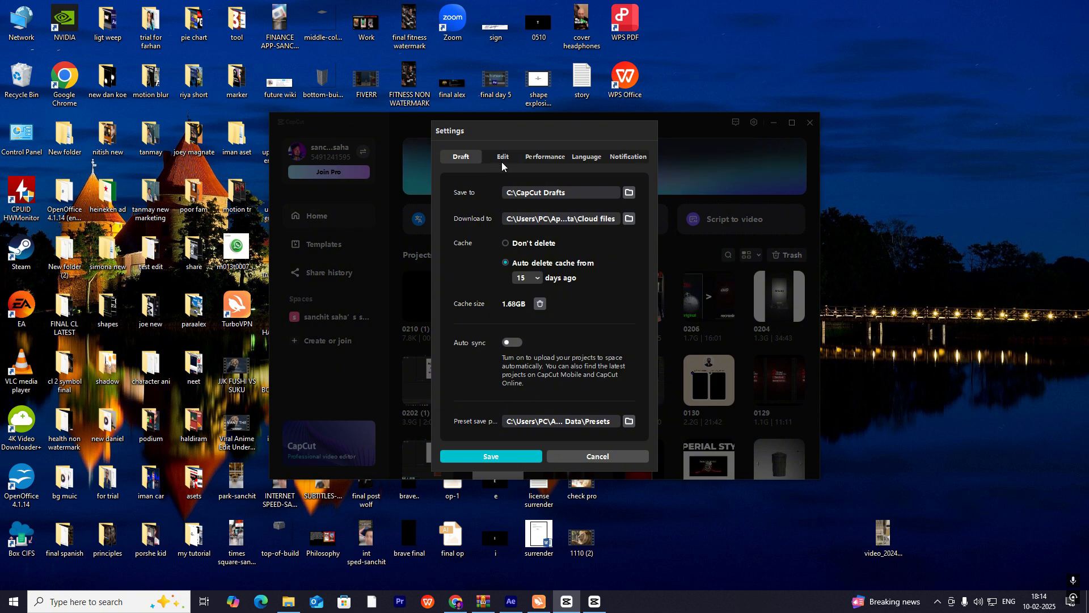
Review the Edit preferences and toggle the sound played when an export finishes.
left_click(501, 157)
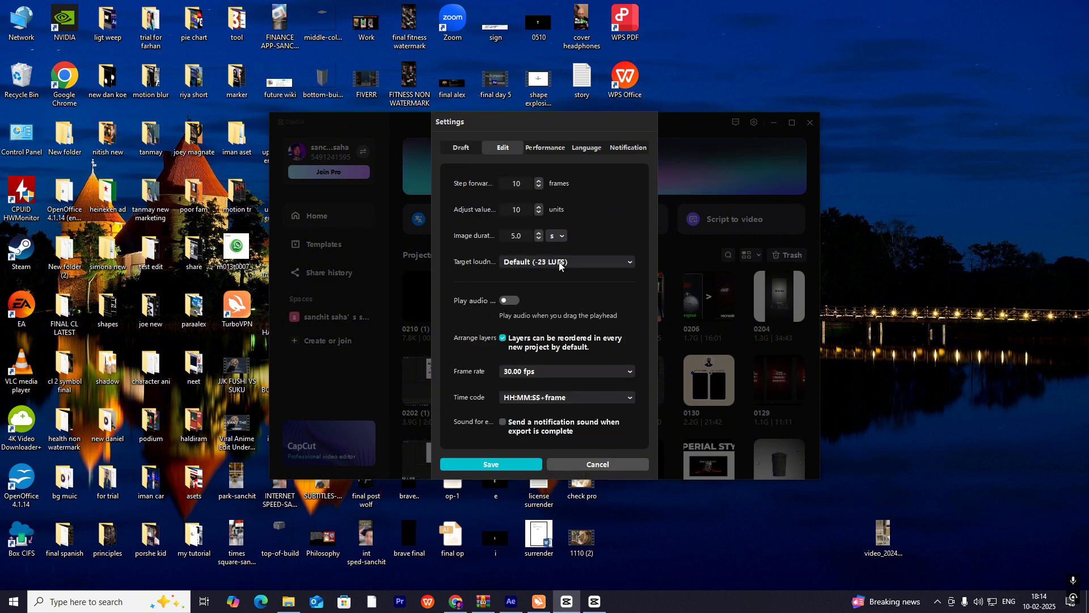
mouse_move(548, 362)
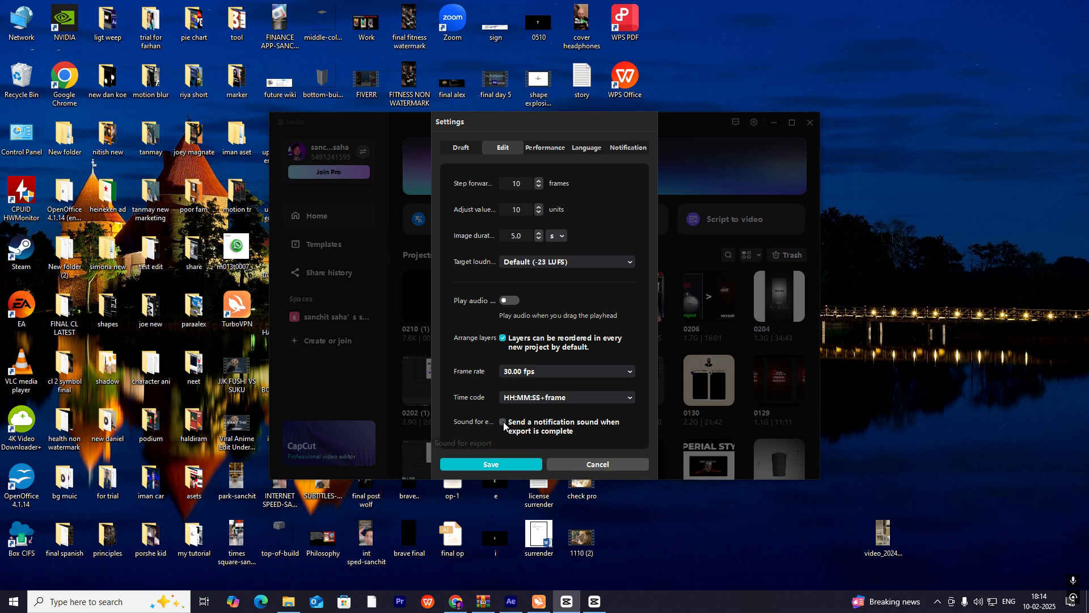
left_click(504, 422)
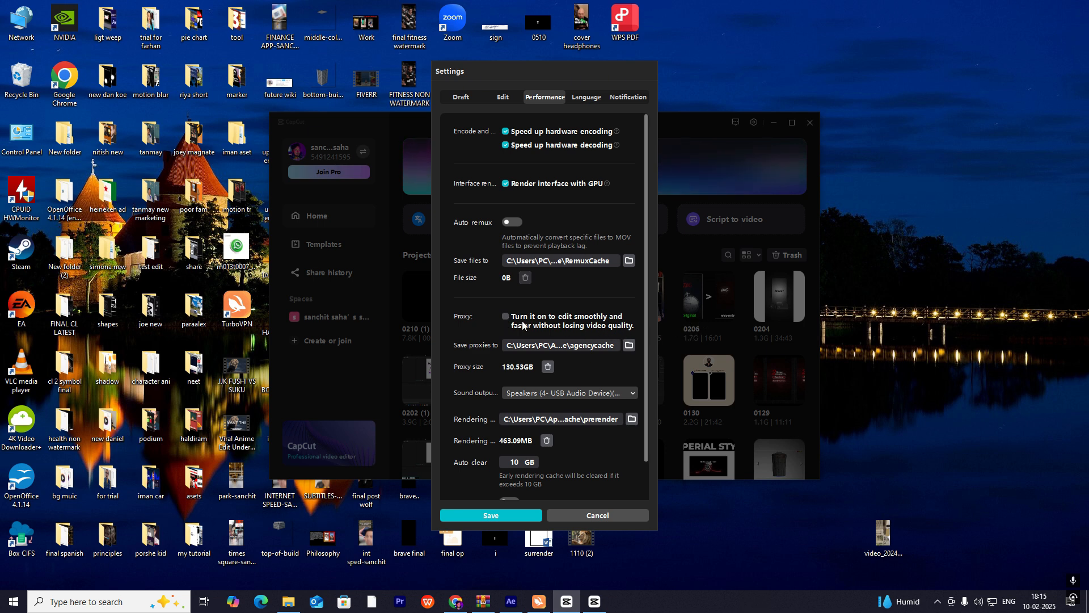
View the Performance, Language (English) and Notification (off) pages, then save the settings.
scroll("down", 3)
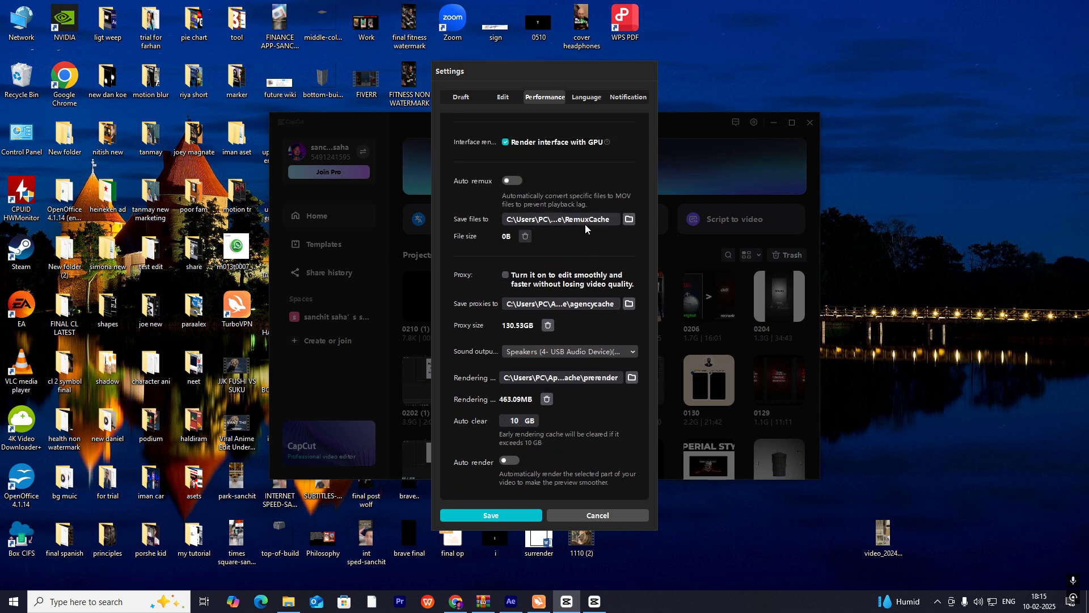
left_click(586, 96)
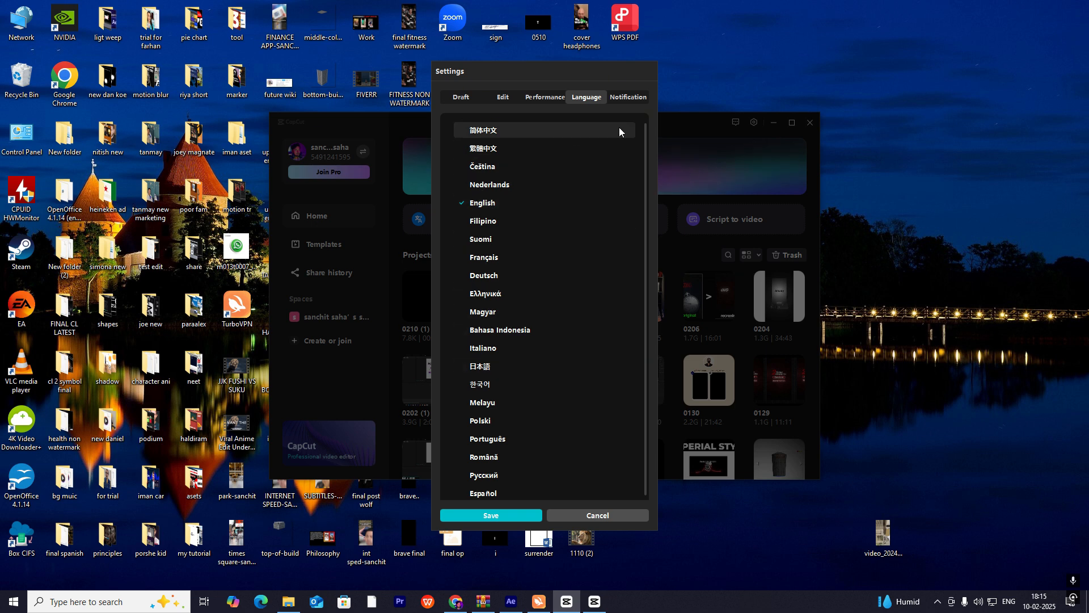
left_click(626, 96)
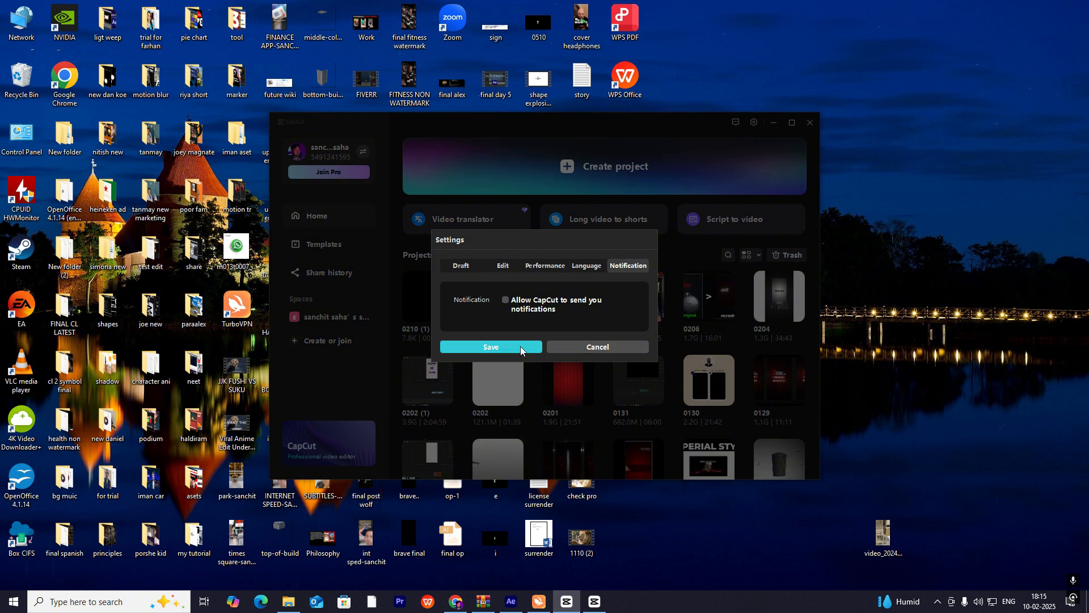
left_click(489, 347)
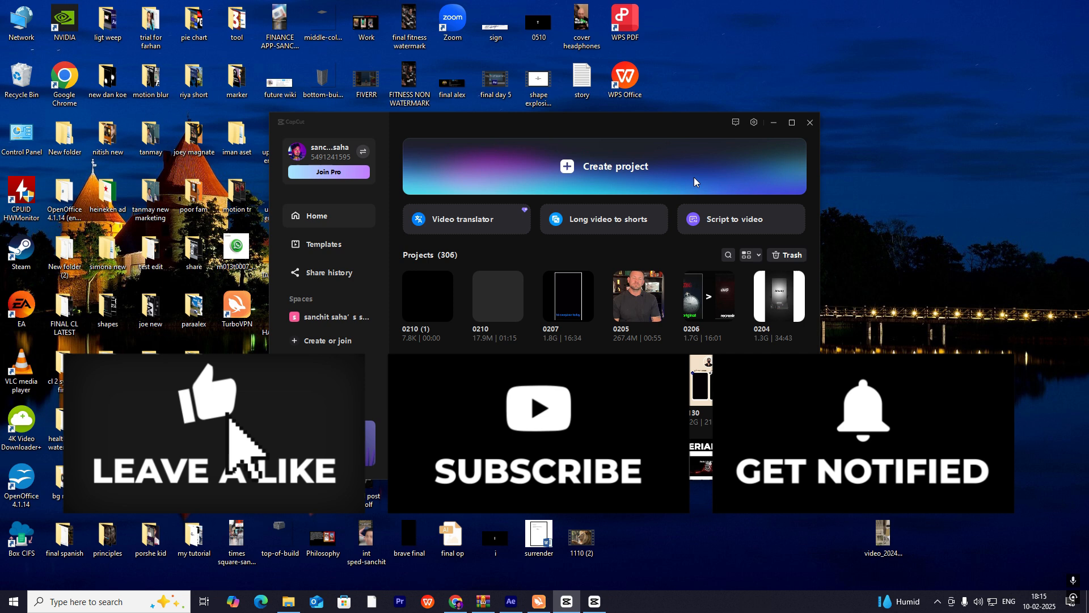
mouse_move(556, 430)
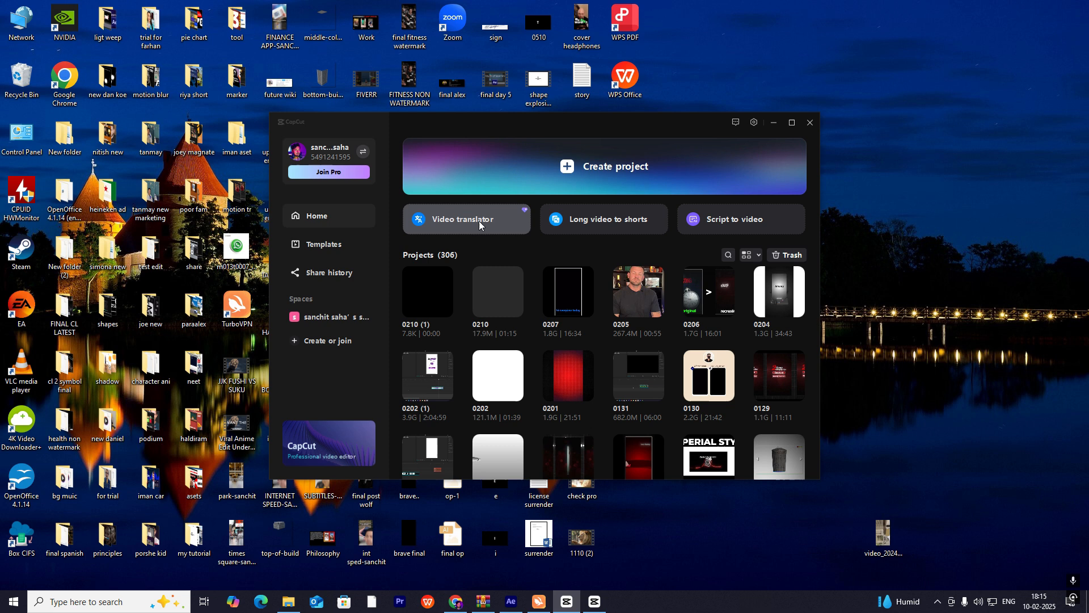
mouse_move(587, 224)
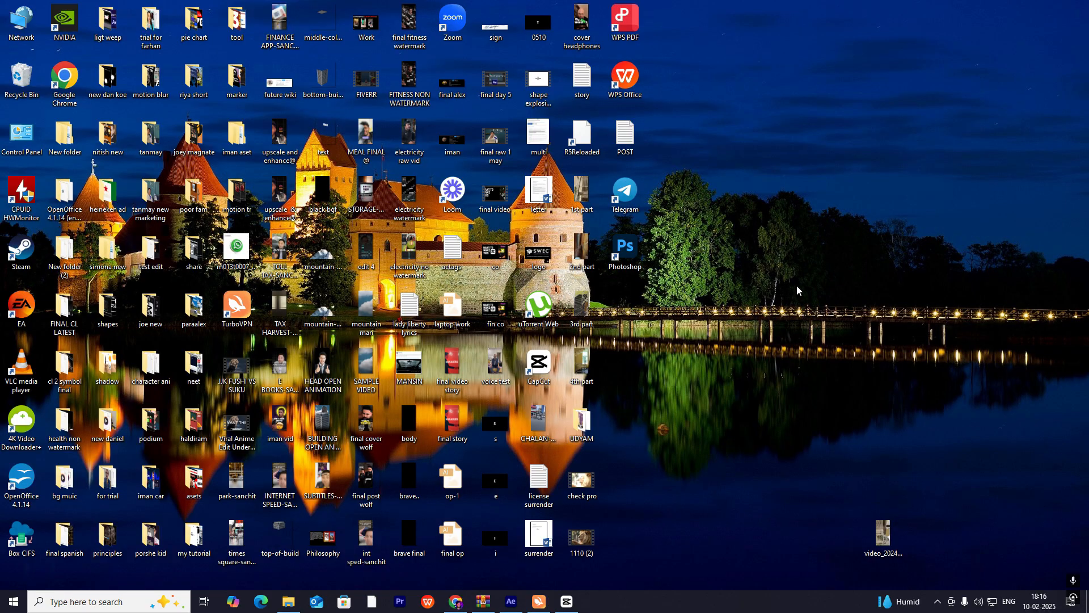
Create a new blank project '0210 (2)' with original ratio, adapted resolution, 30 fps, proxy off.
left_click(565, 601)
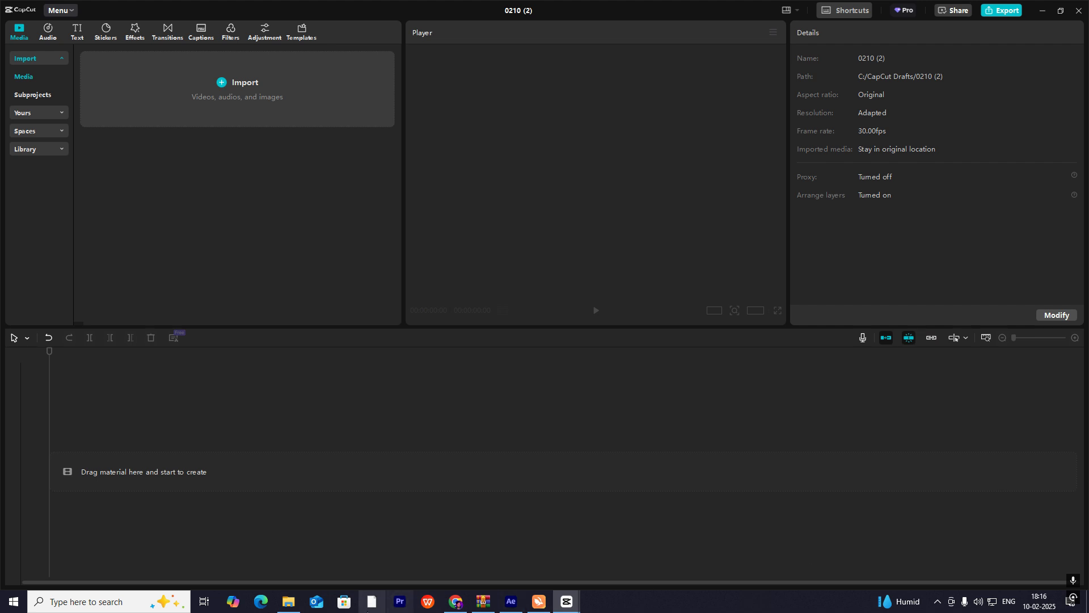
mouse_move(89, 437)
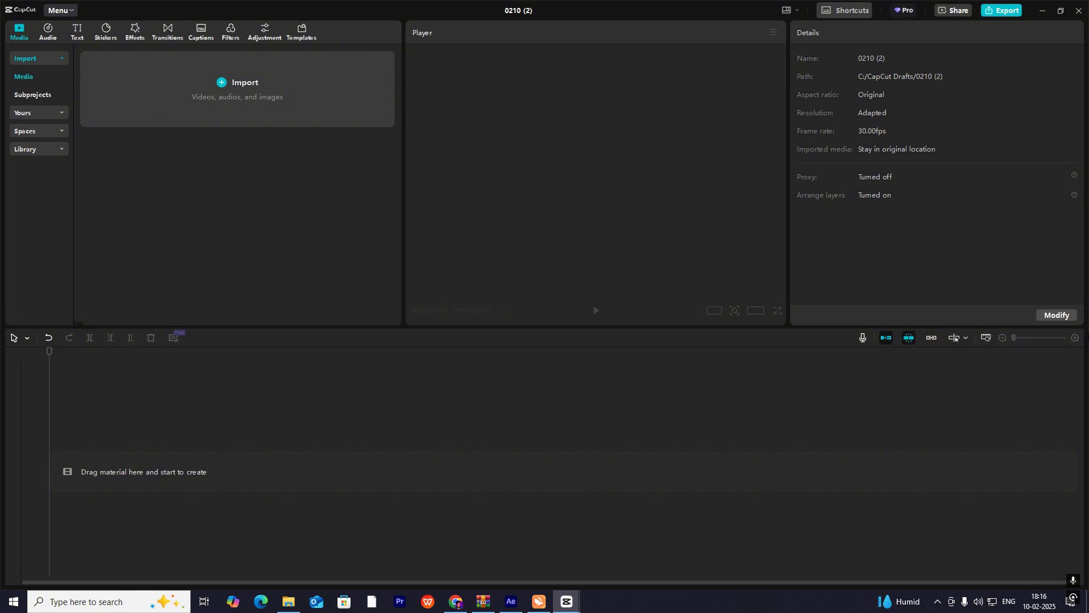
mouse_move(832, 66)
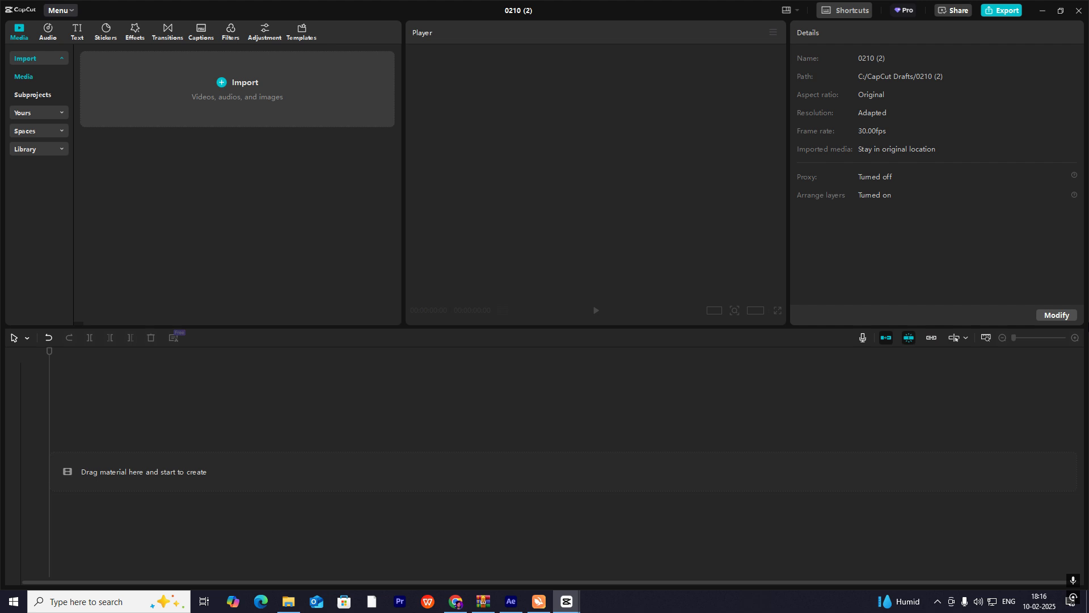
mouse_move(386, 353)
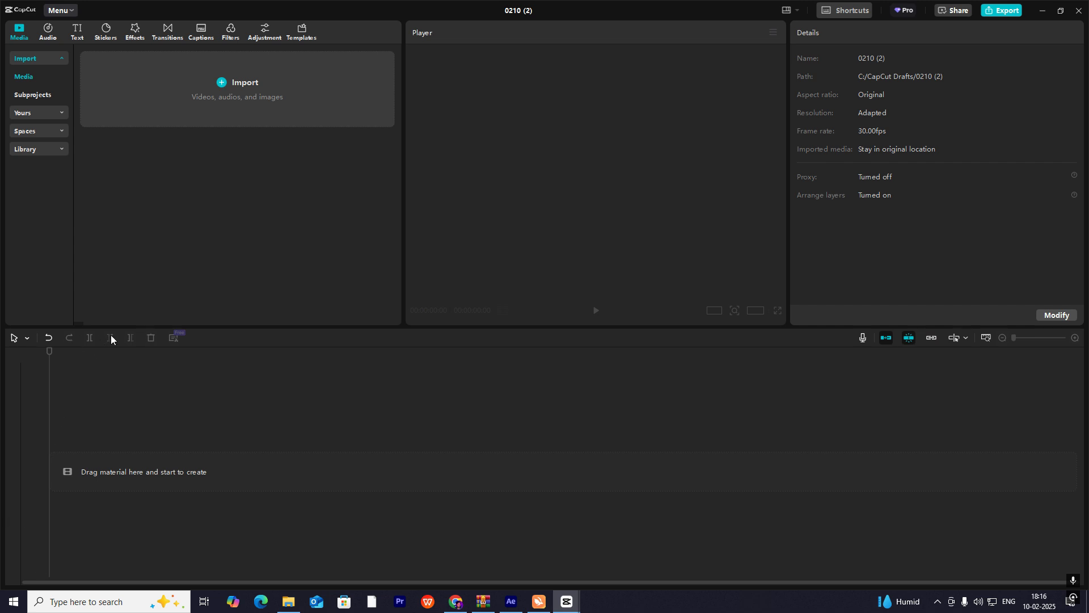
mouse_move(329, 326)
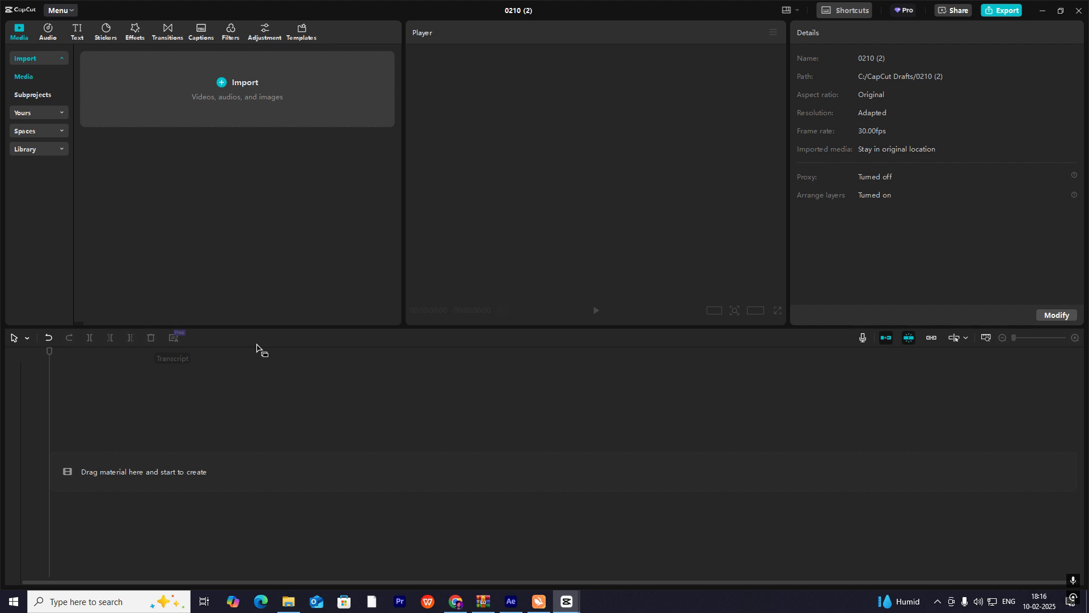
mouse_move(830, 356)
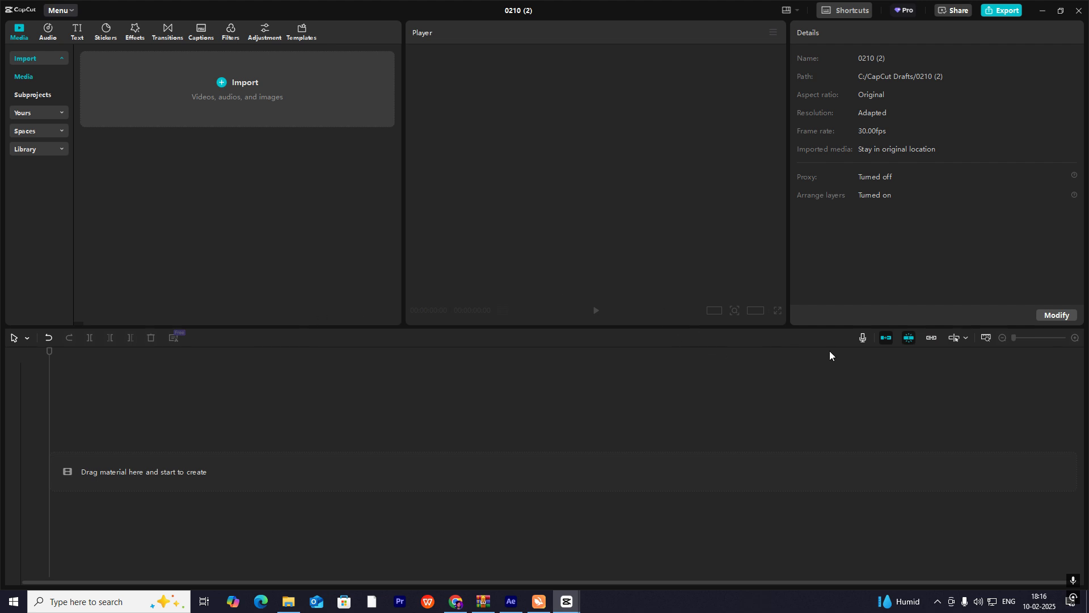